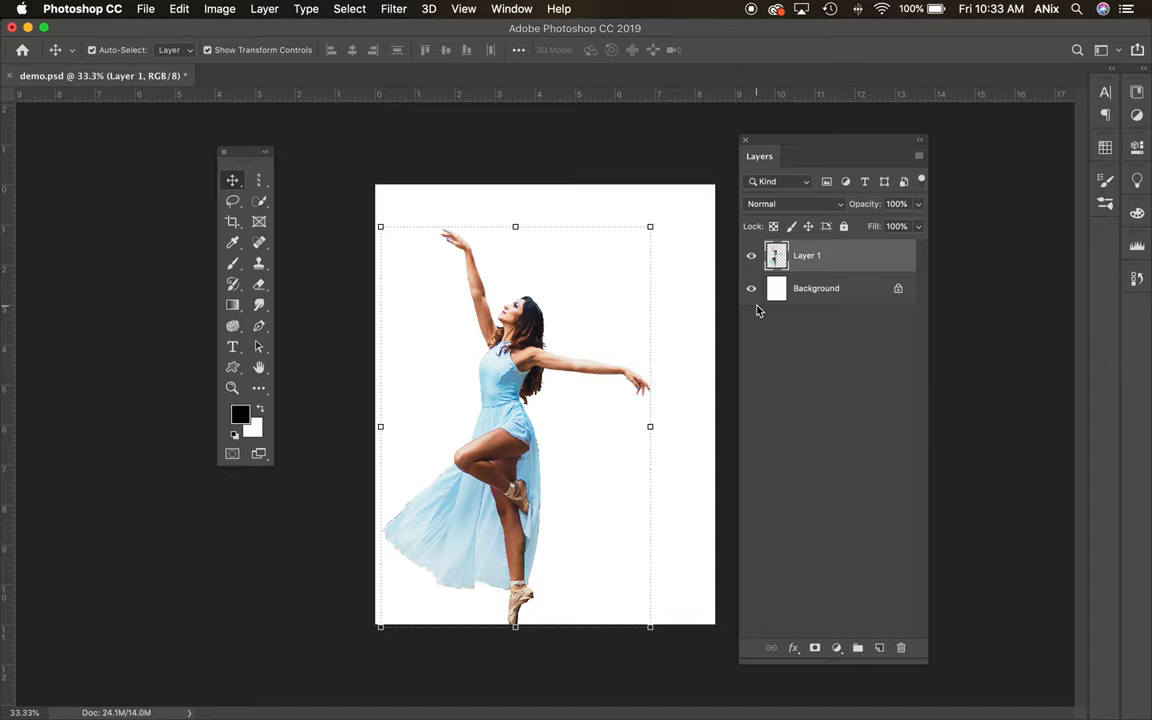
pyautogui.moveTo(798, 302)
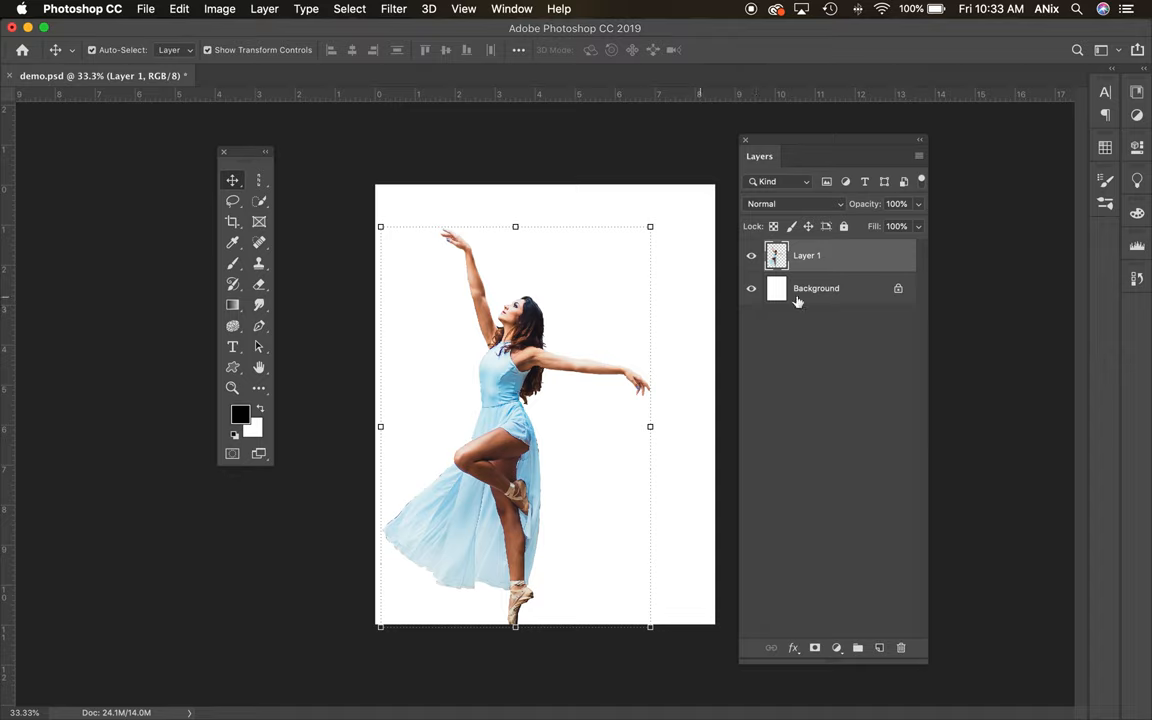
pyautogui.moveTo(818, 260)
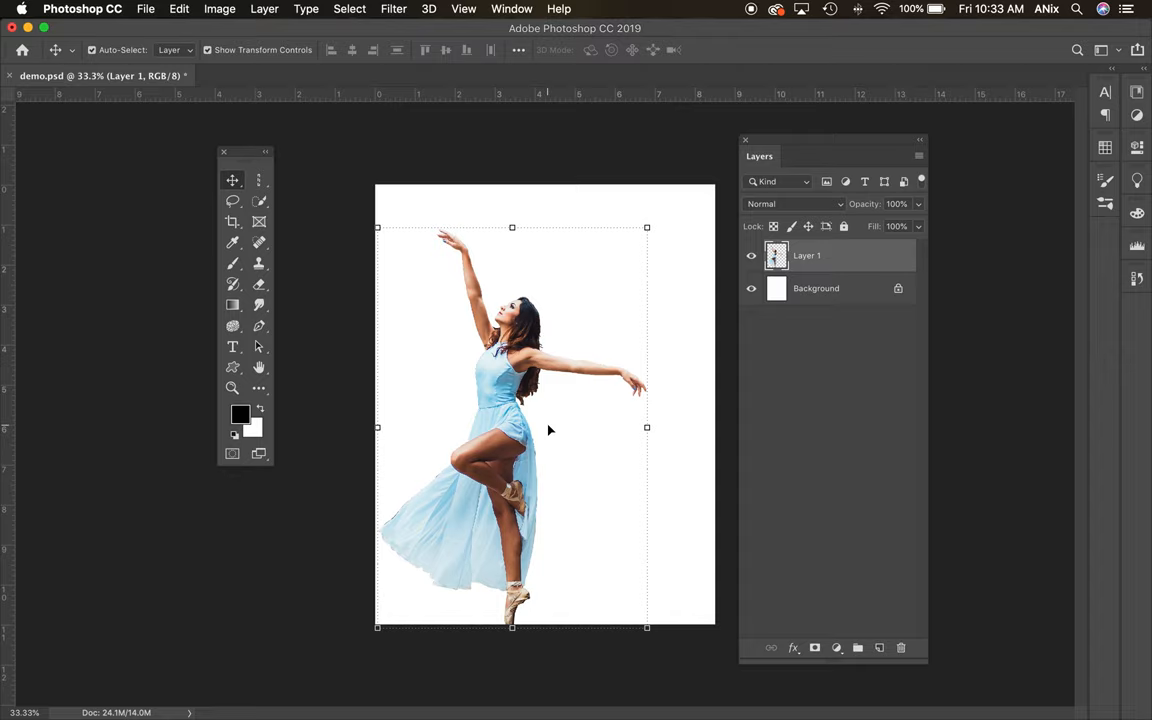
pyautogui.moveTo(504, 398)
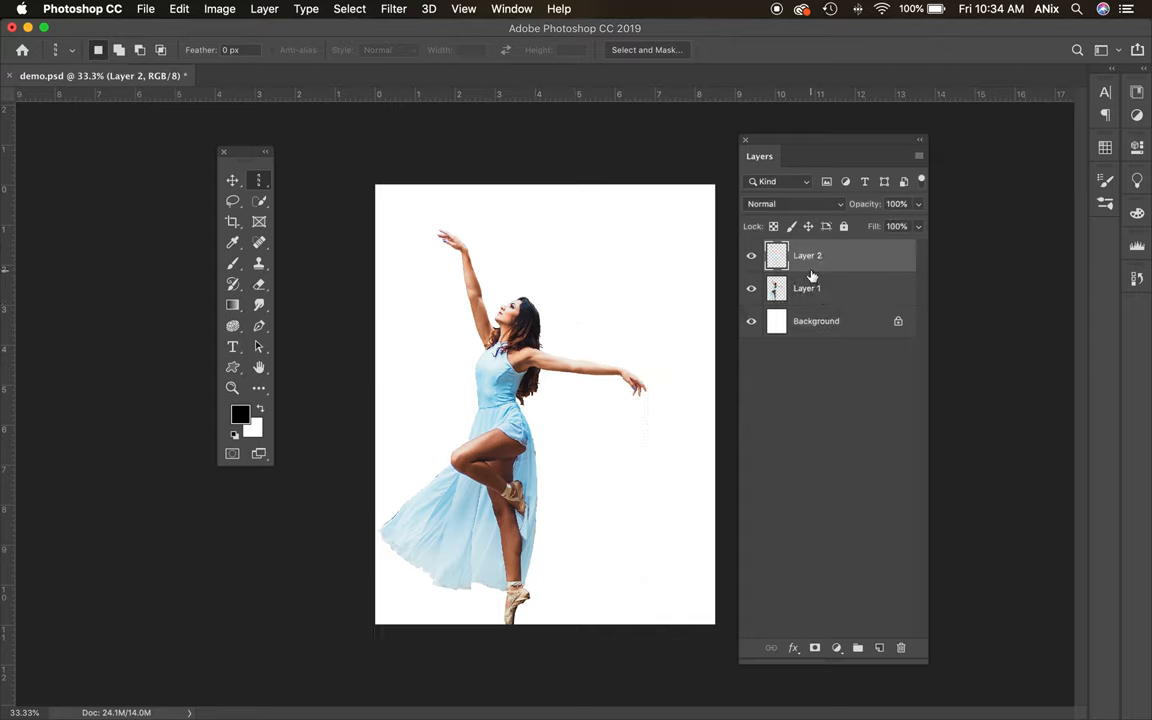
# - Move the streak-filled Layer 2 into place beneath the dancer's layer
pyautogui.click(232, 180)
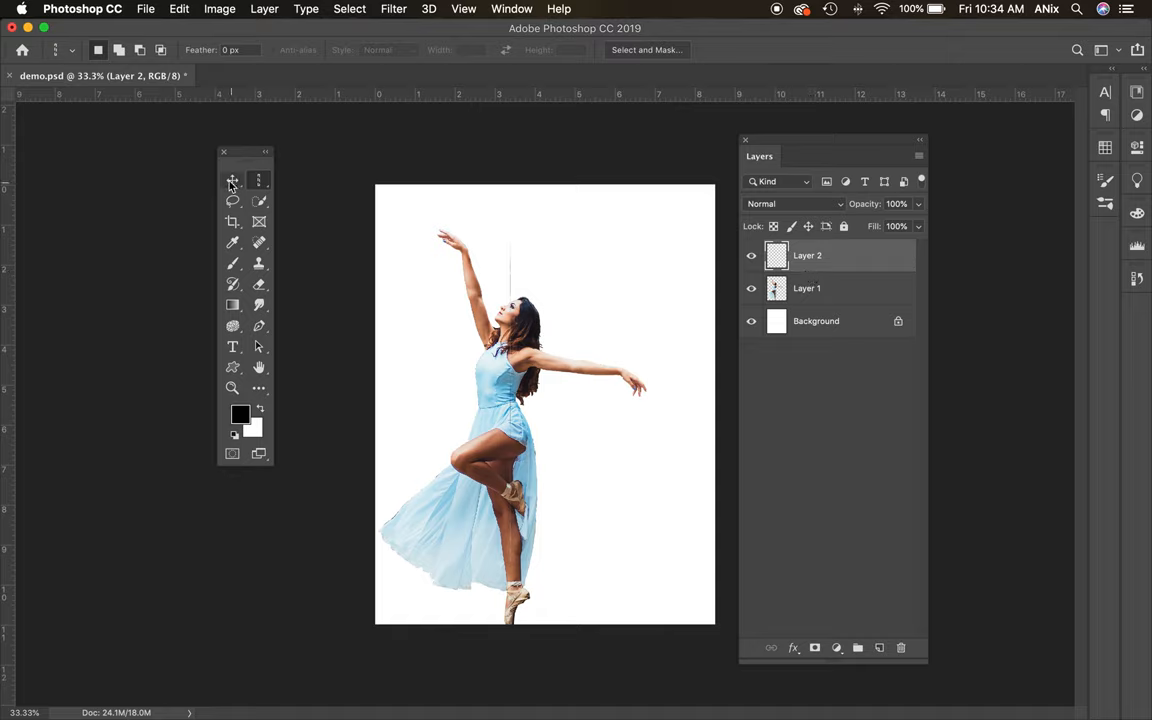
pyautogui.click(232, 180)
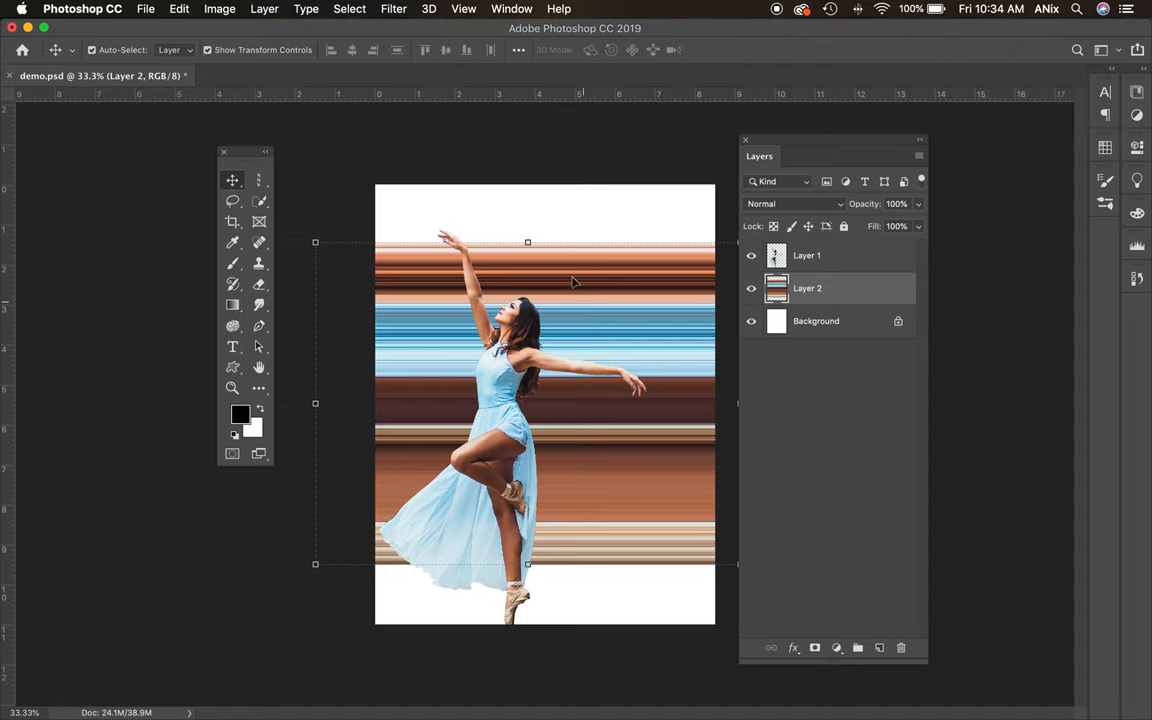
pyautogui.moveTo(392, 8)
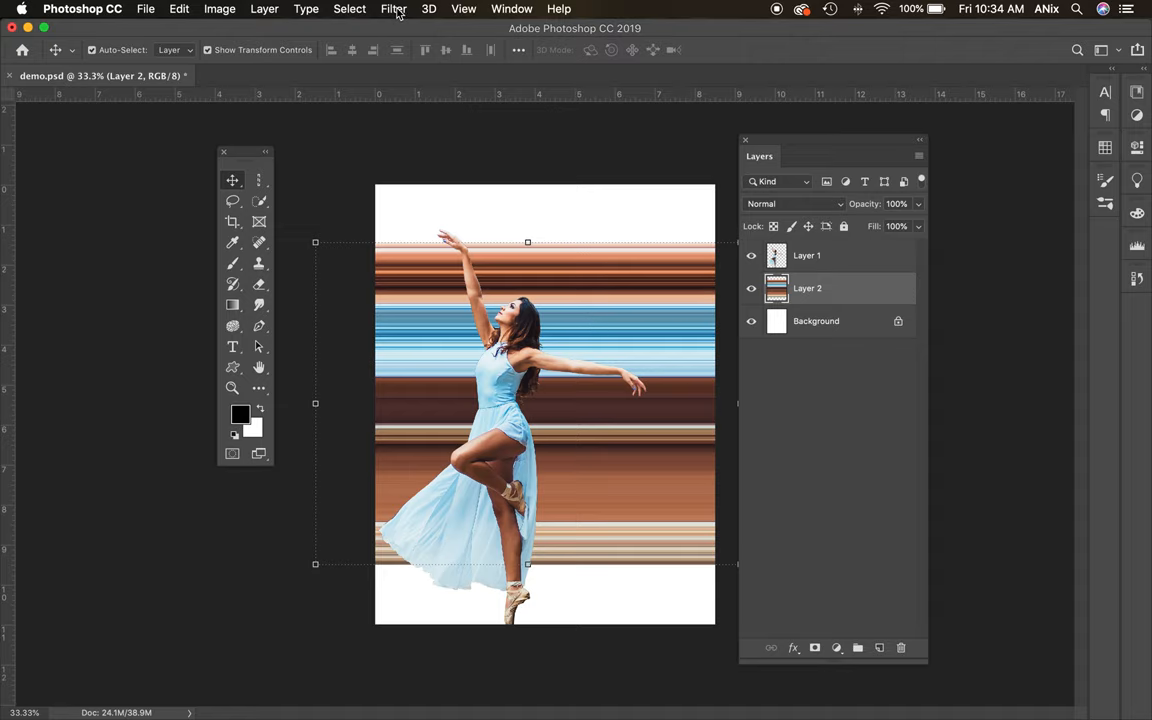
# - Apply Polar Coordinates (Rectangular to Polar) to bend the streaks into concentric rings
pyautogui.click(392, 8)
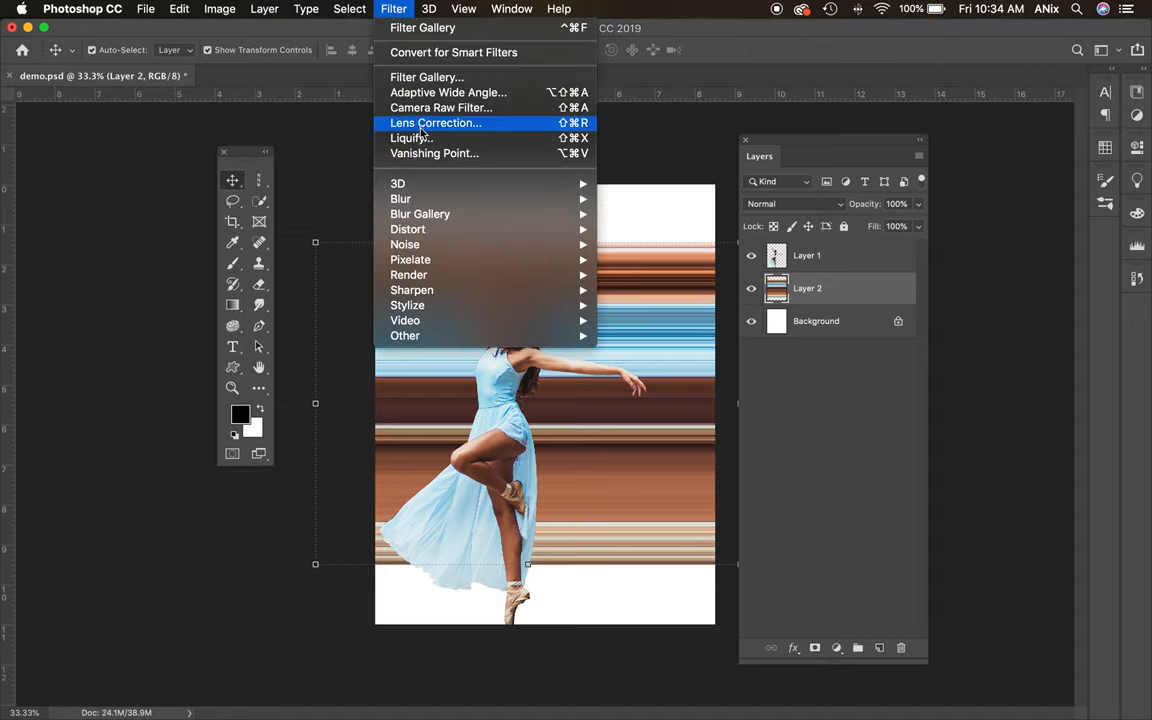
pyautogui.moveTo(420, 214)
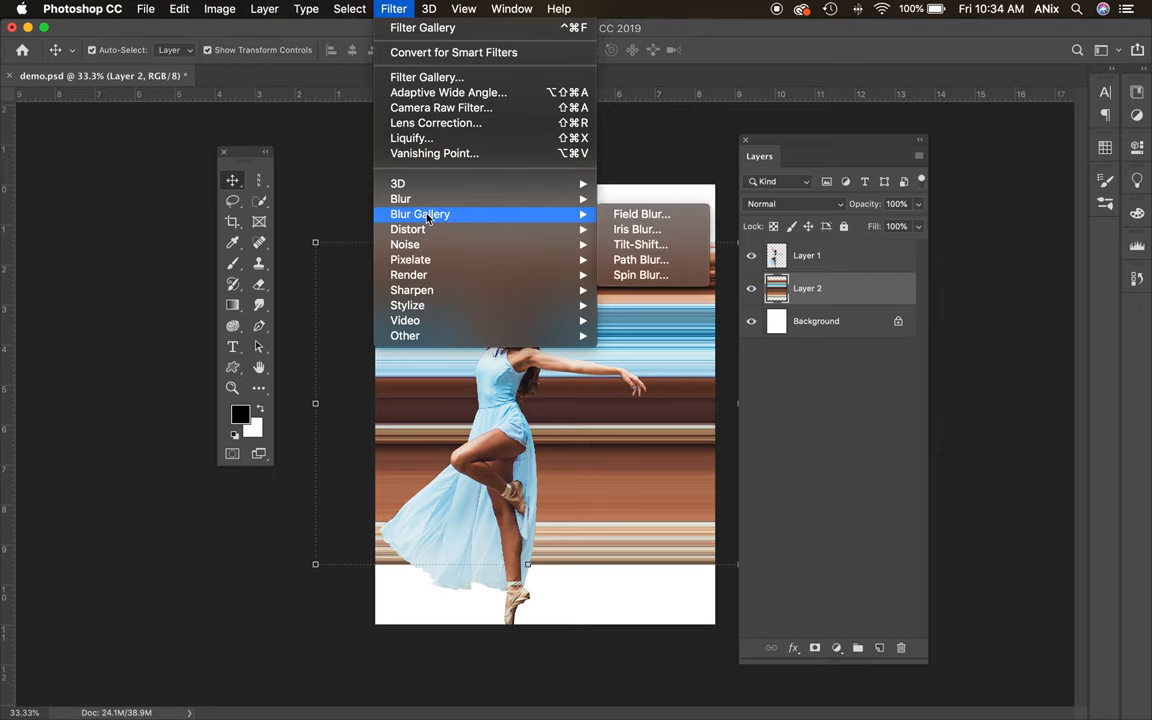
pyautogui.moveTo(408, 228)
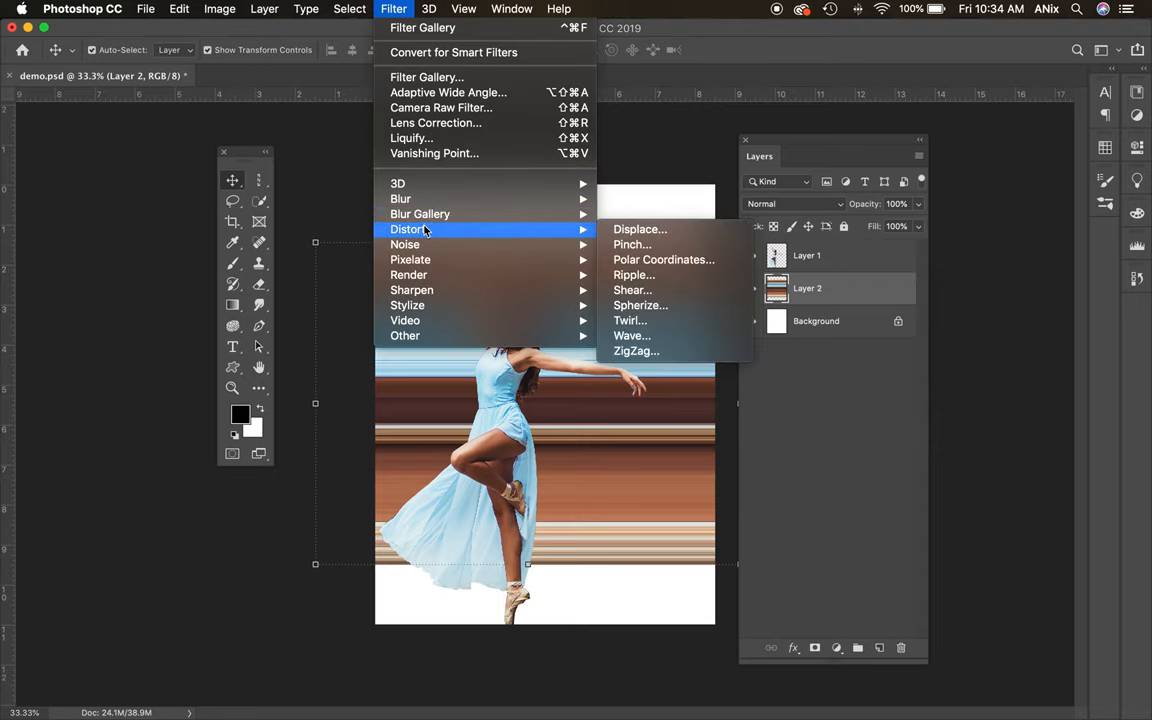
pyautogui.moveTo(664, 260)
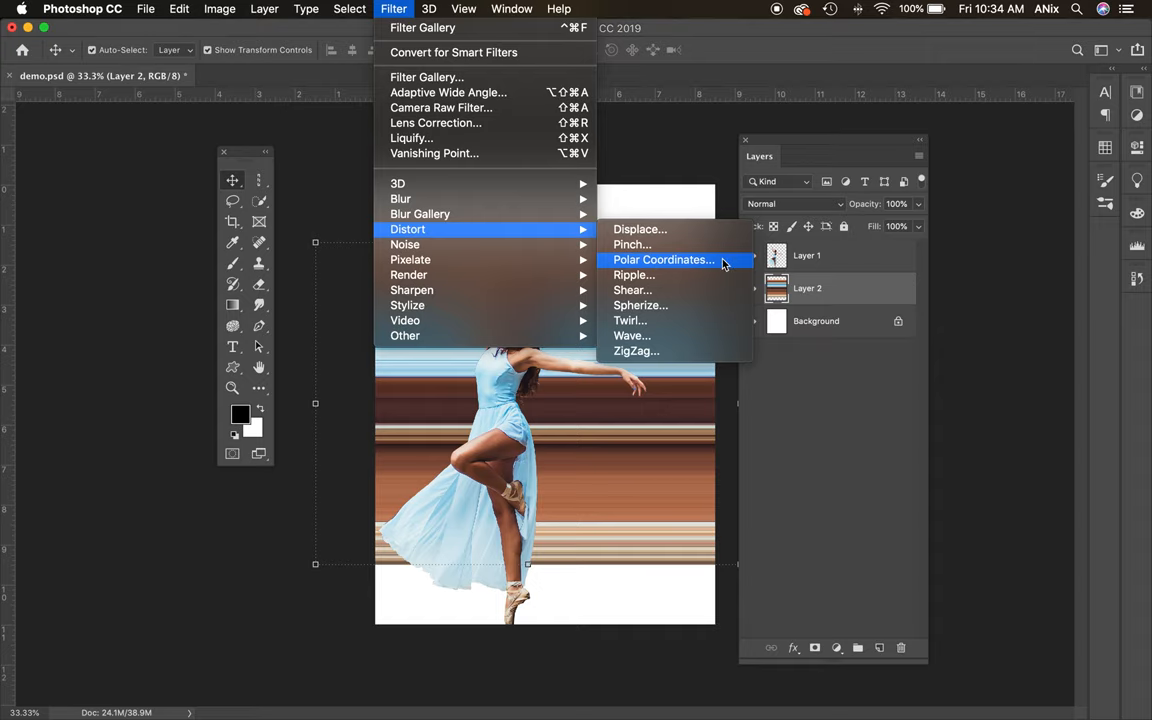
pyautogui.click(662, 260)
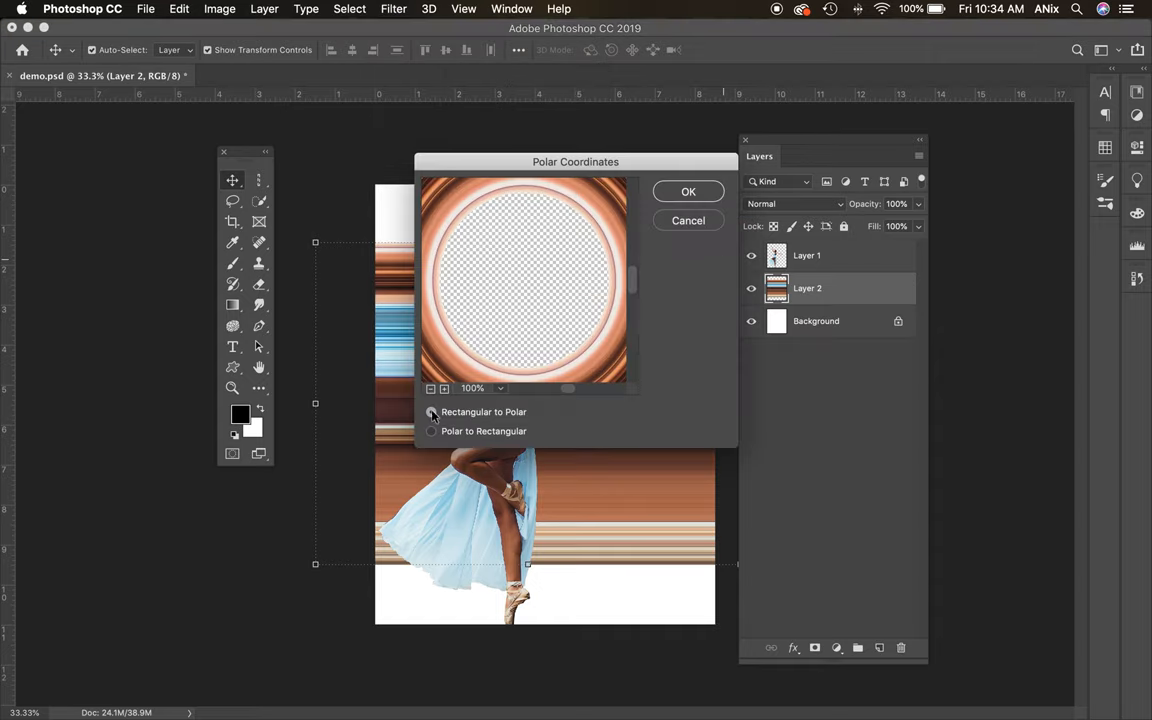
pyautogui.click(432, 412)
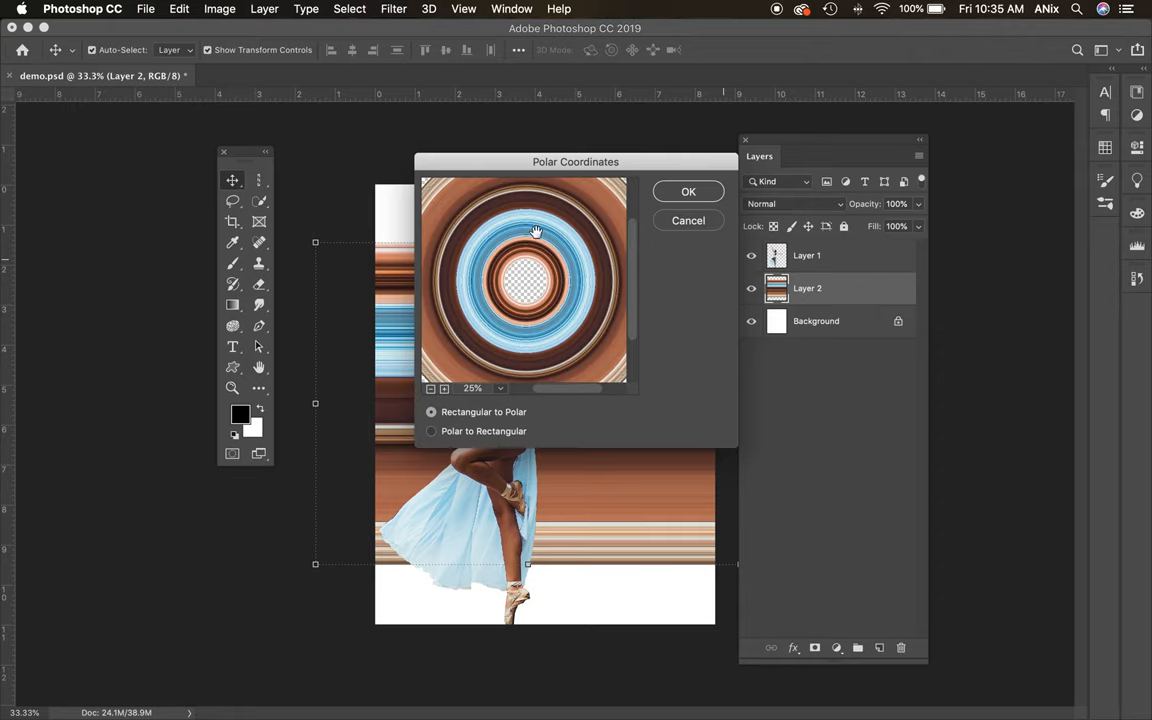
pyautogui.click(432, 432)
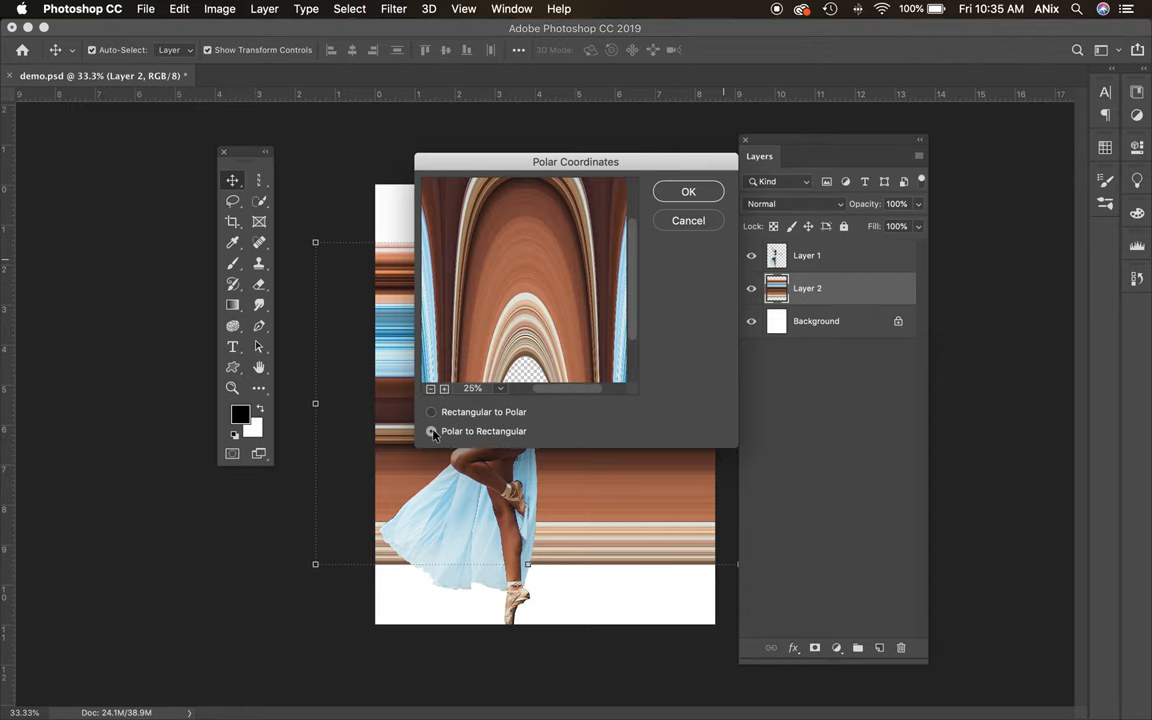
pyautogui.click(432, 432)
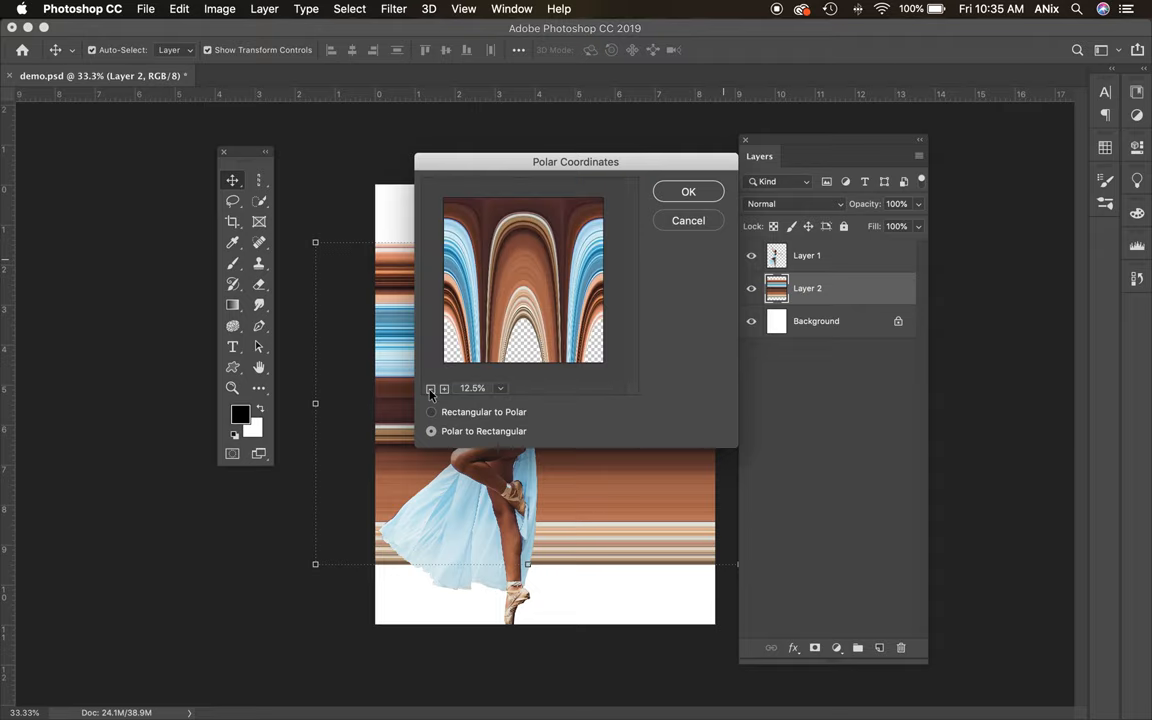
pyautogui.click(432, 412)
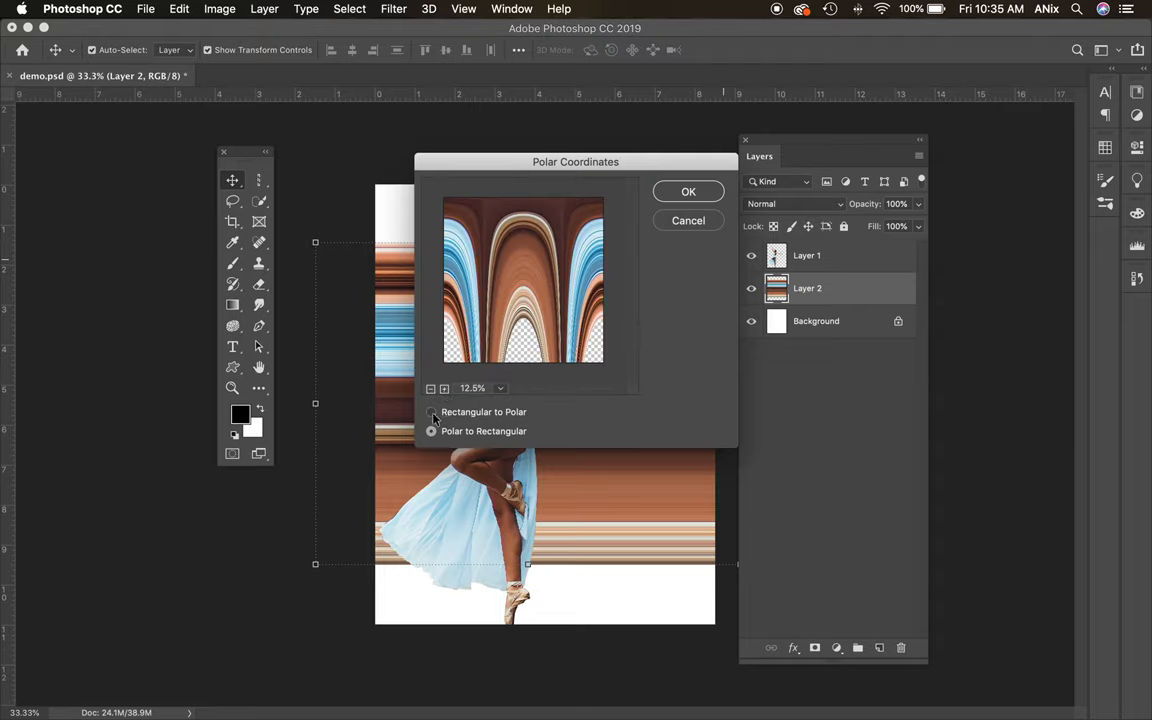
pyautogui.click(432, 412)
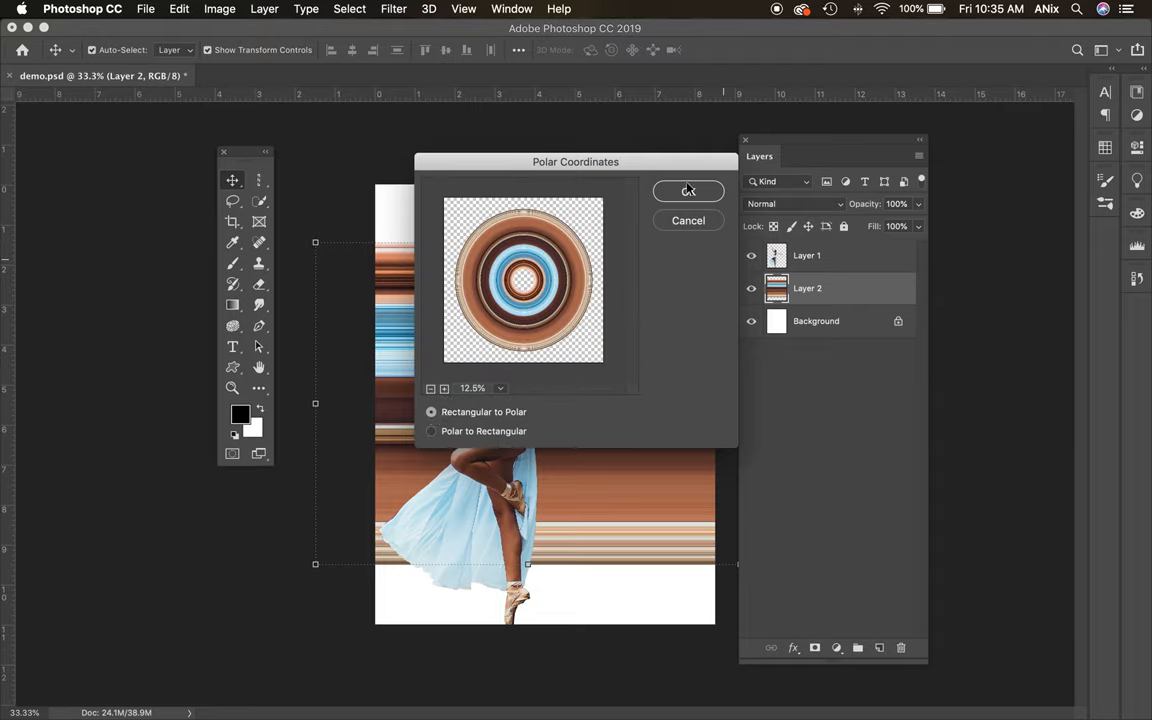
pyautogui.click(688, 192)
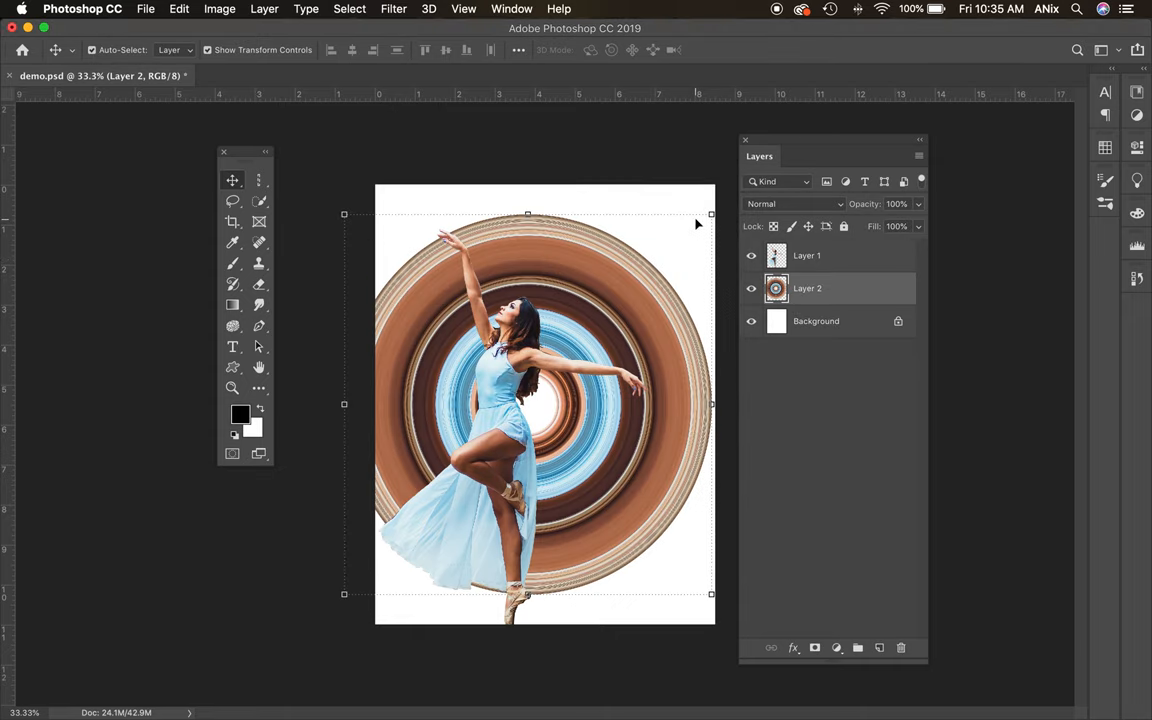
pyautogui.moveTo(672, 316)
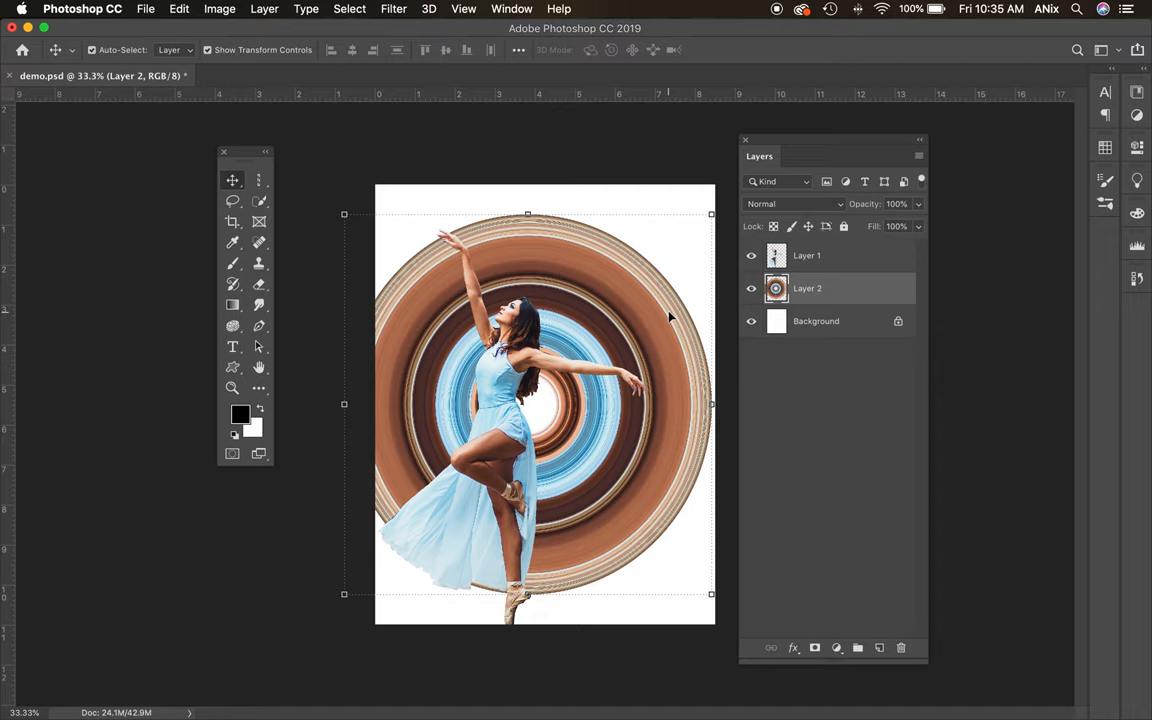
pyautogui.moveTo(644, 304)
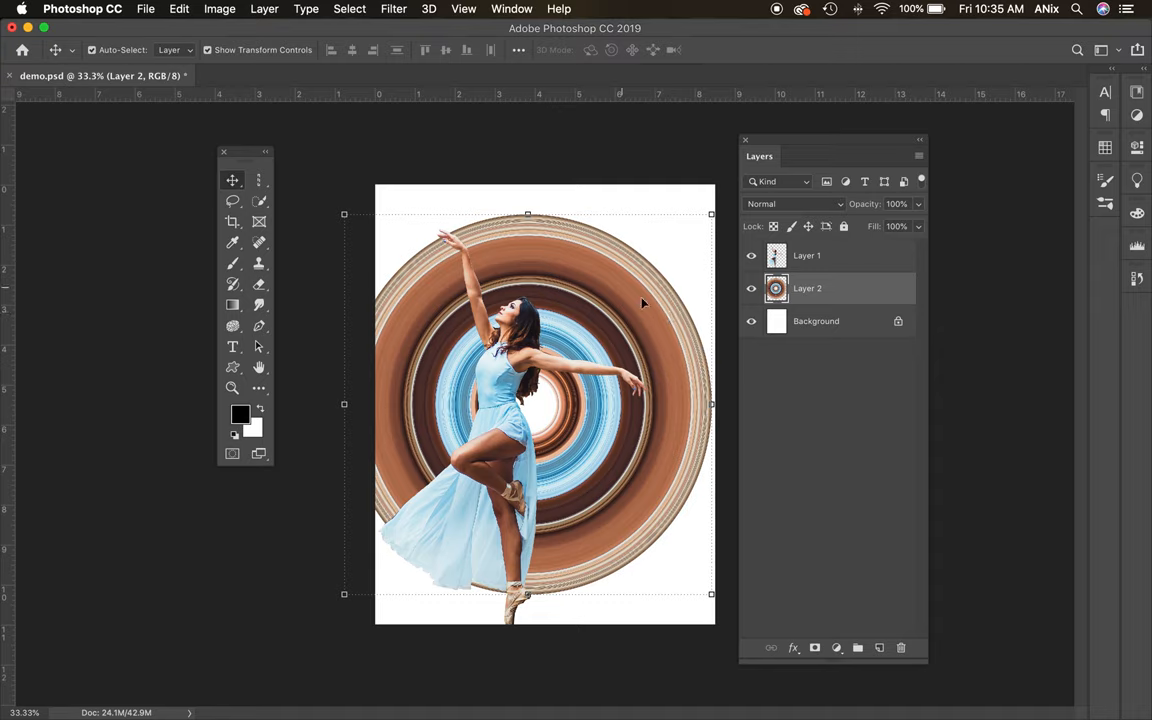
pyautogui.moveTo(510, 272)
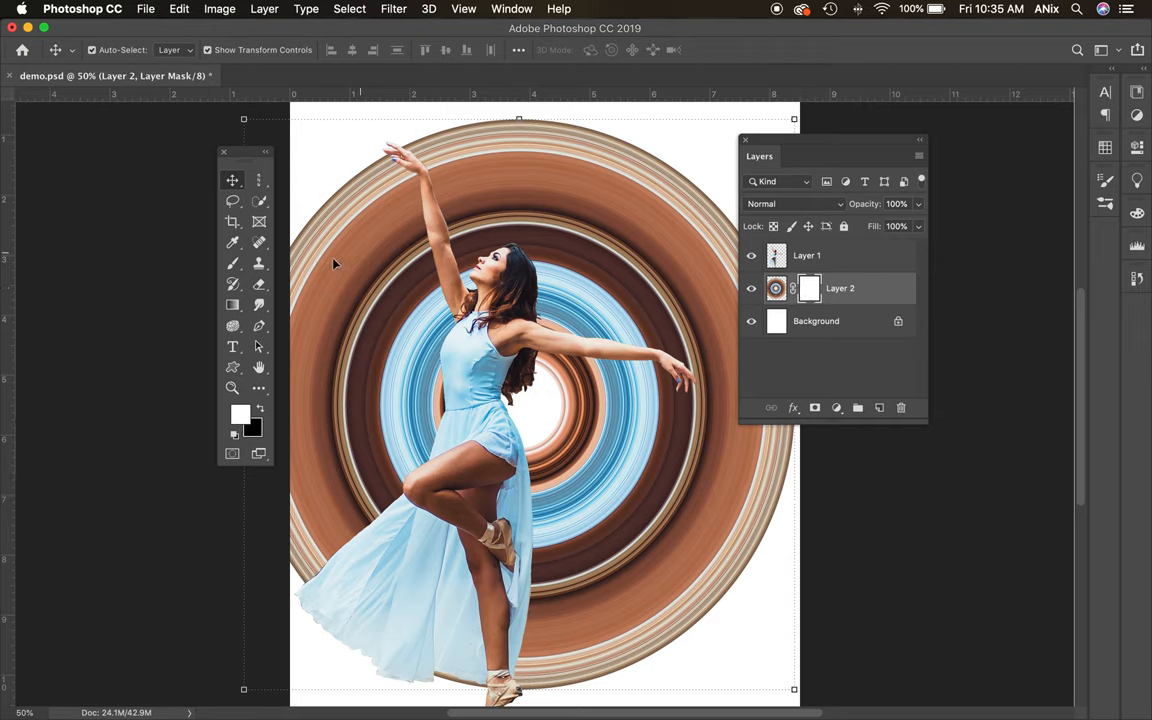
# - Paint black on the ring layer's mask to hide the left half of the rings
pyautogui.click(232, 264)
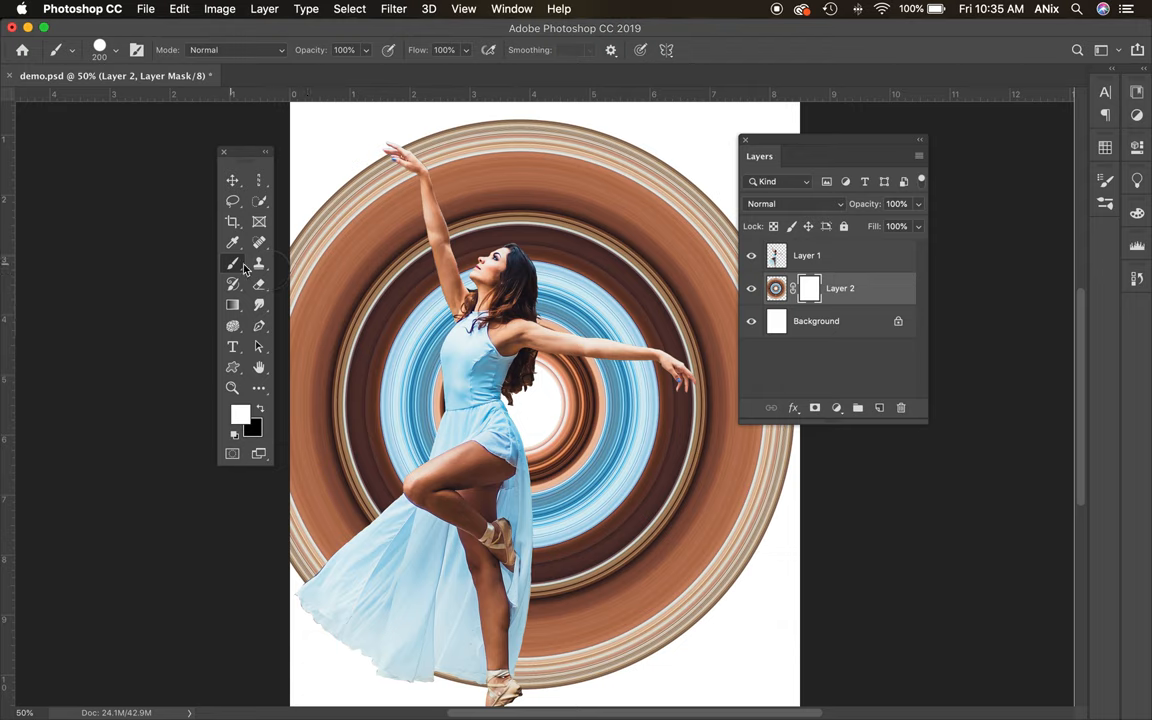
pyautogui.click(776, 288)
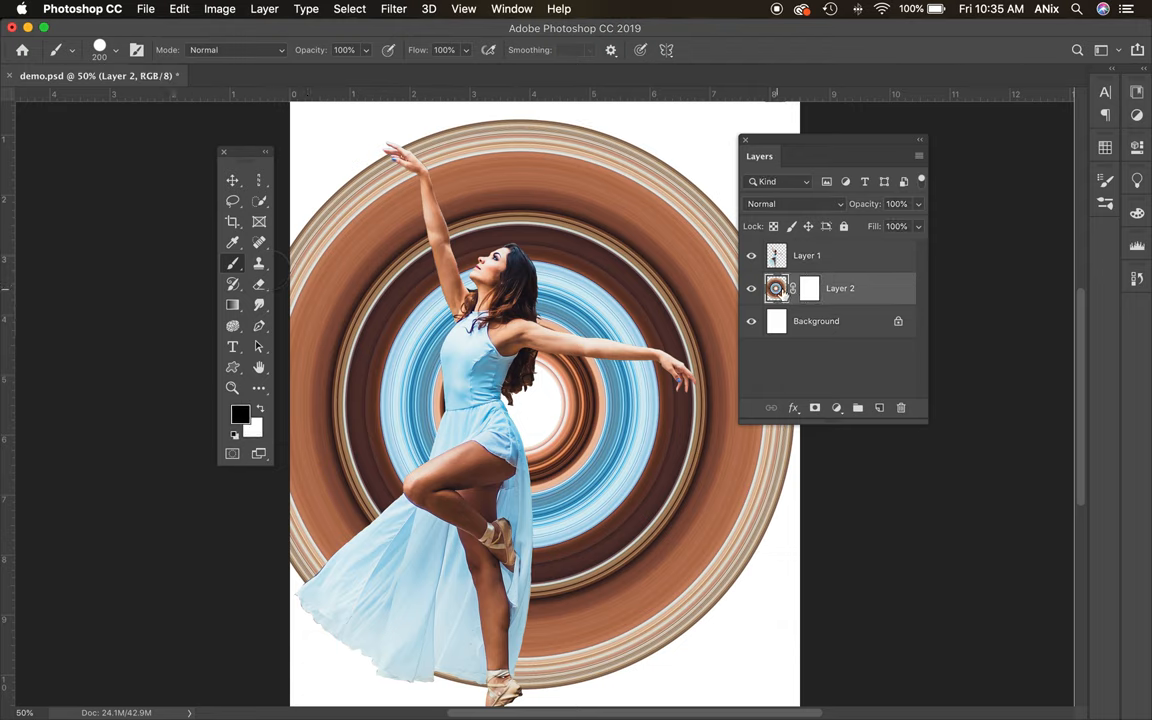
pyautogui.moveTo(636, 260)
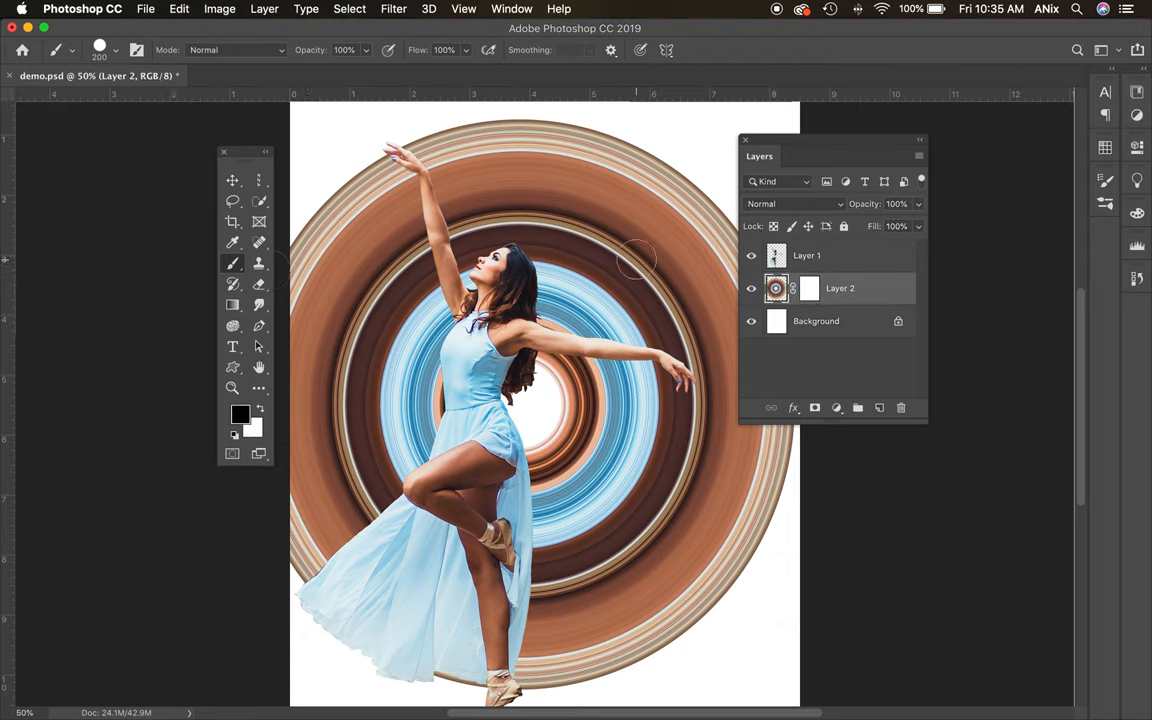
pyautogui.click(636, 260)
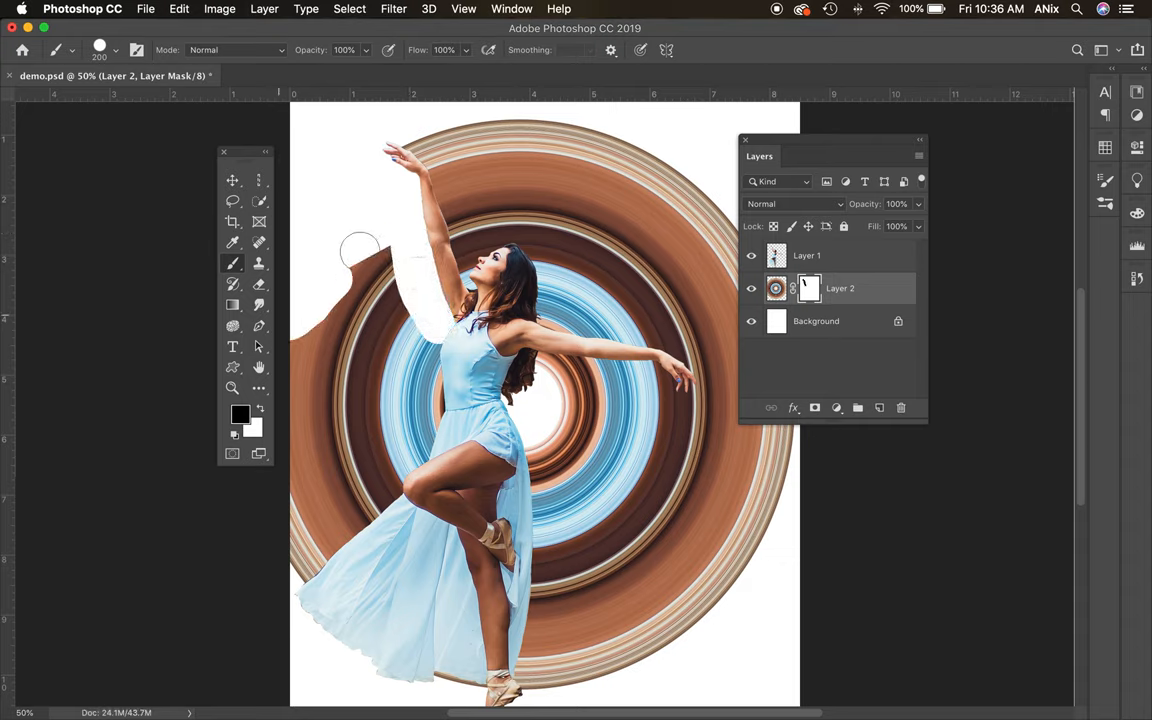
pyautogui.moveTo(360, 250); pyautogui.dragTo(400, 444)
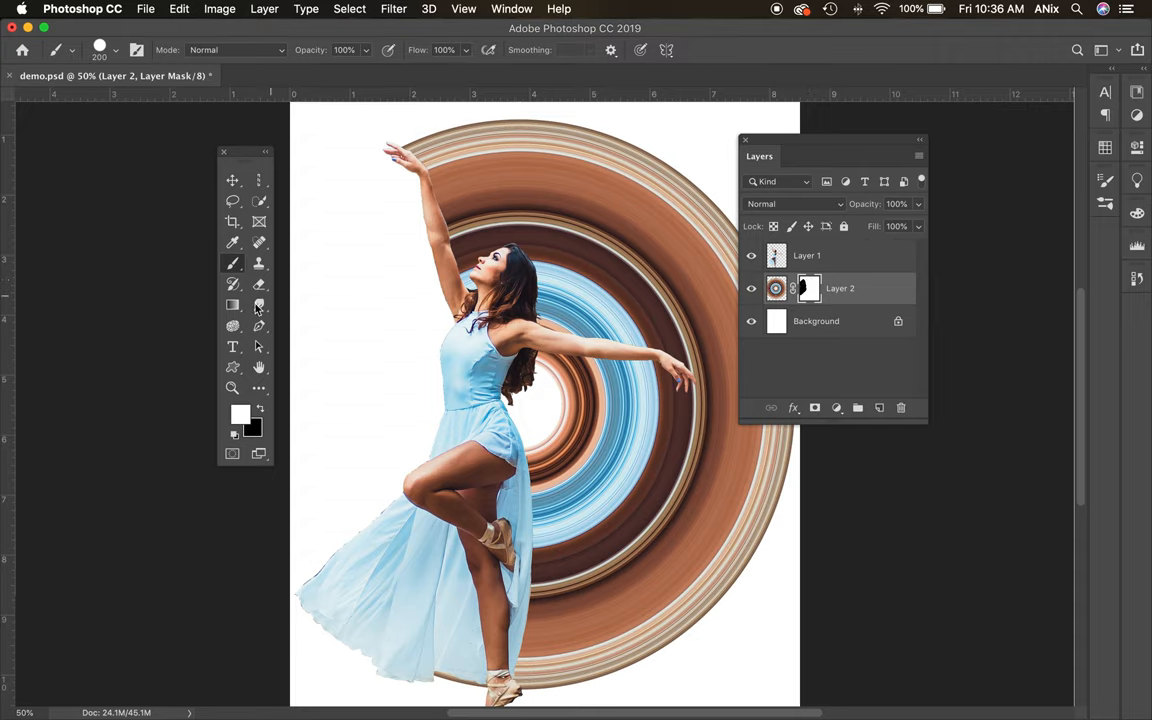
# - Pick a splatter brush preset for painting textured fragments on the ring mask
pyautogui.click(116, 50)
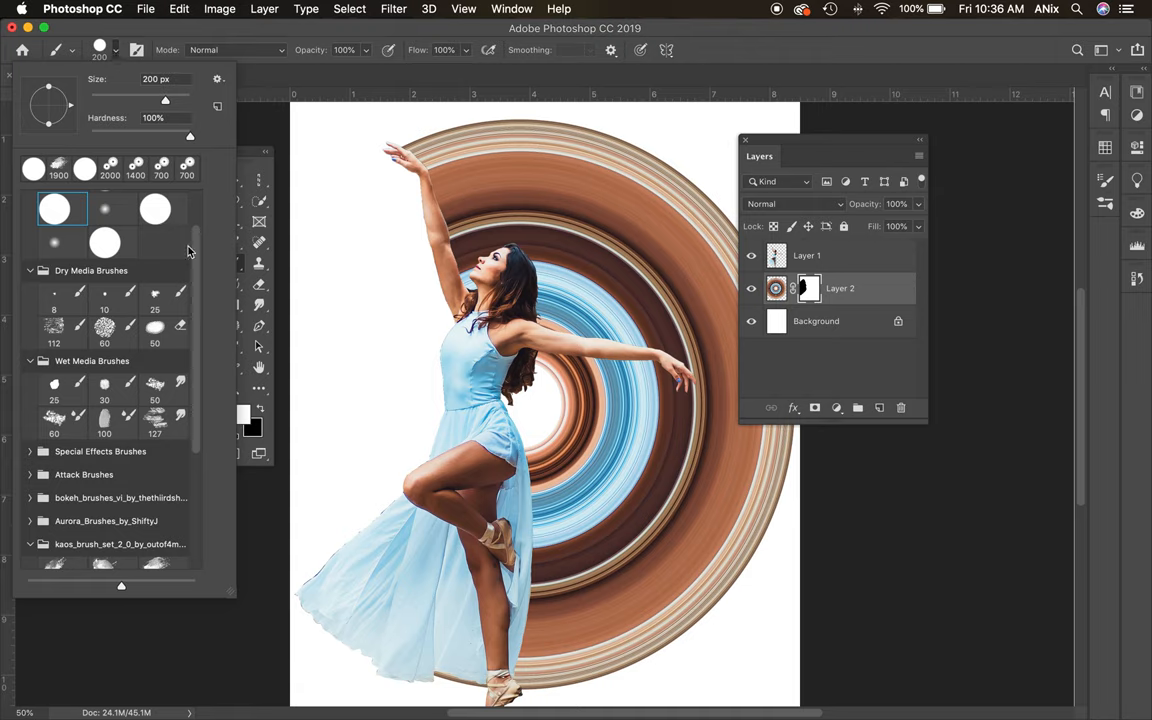
pyautogui.scroll(-3)
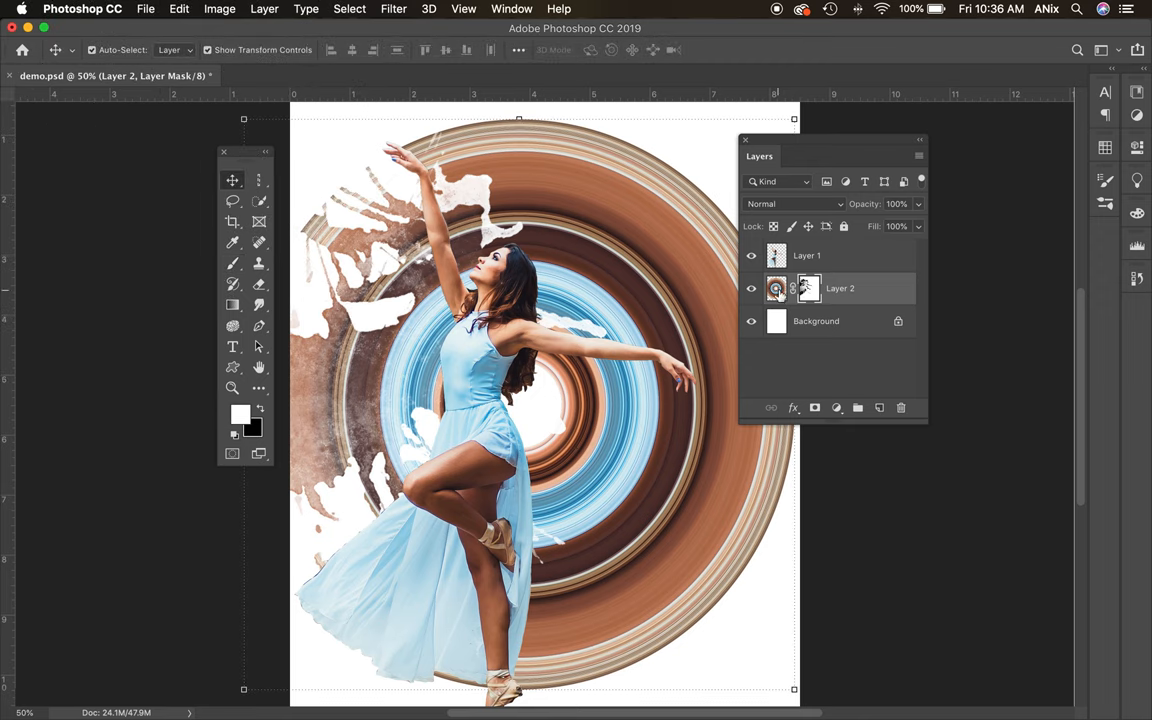
pyautogui.moveTo(836, 118)
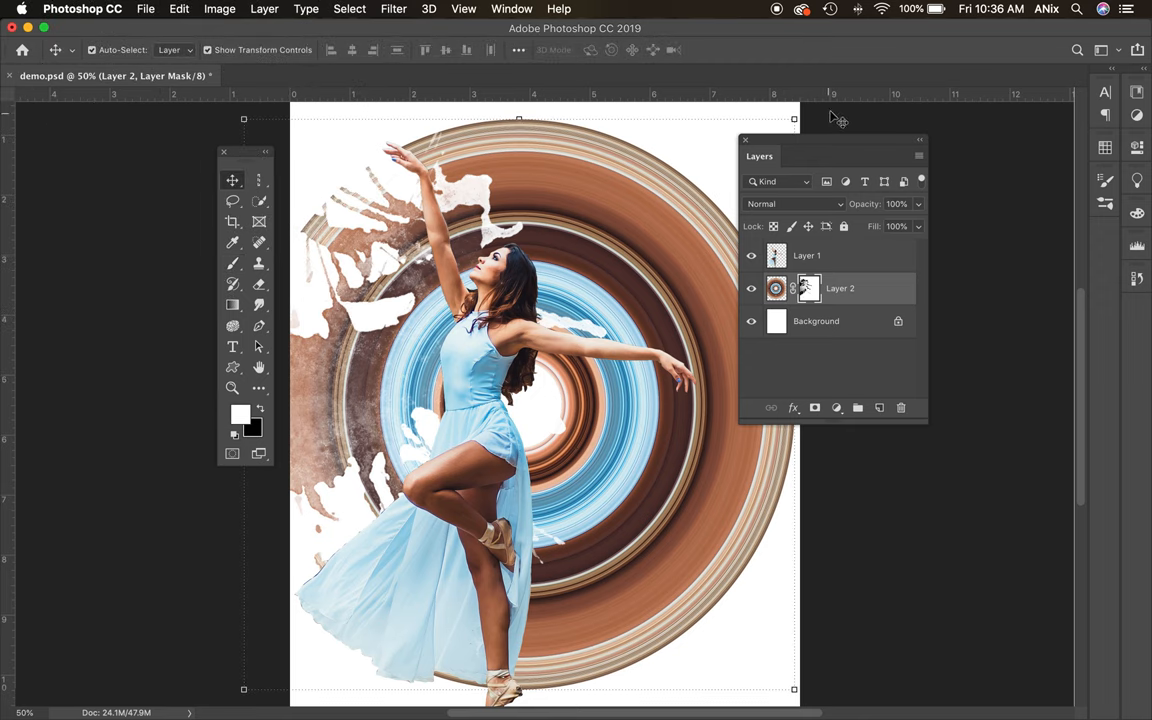
# - Add a layer mask to the dancer's Layer 1 and choose a large splatter brush tip
pyautogui.click(808, 256)
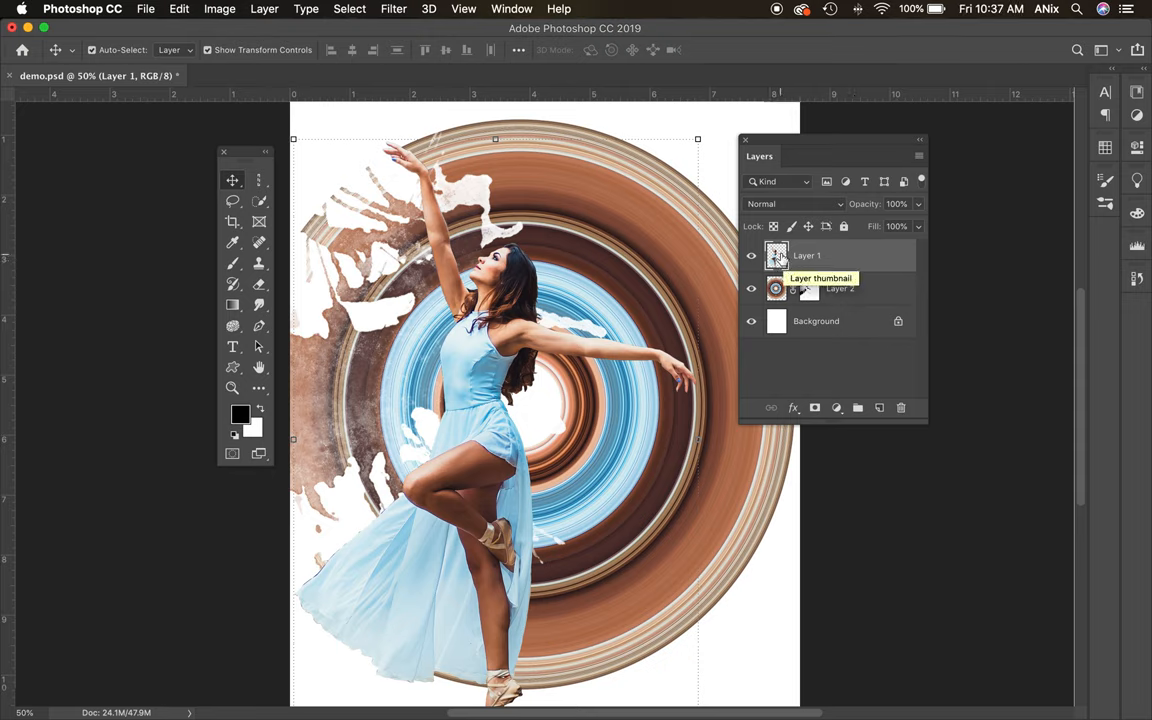
pyautogui.click(814, 408)
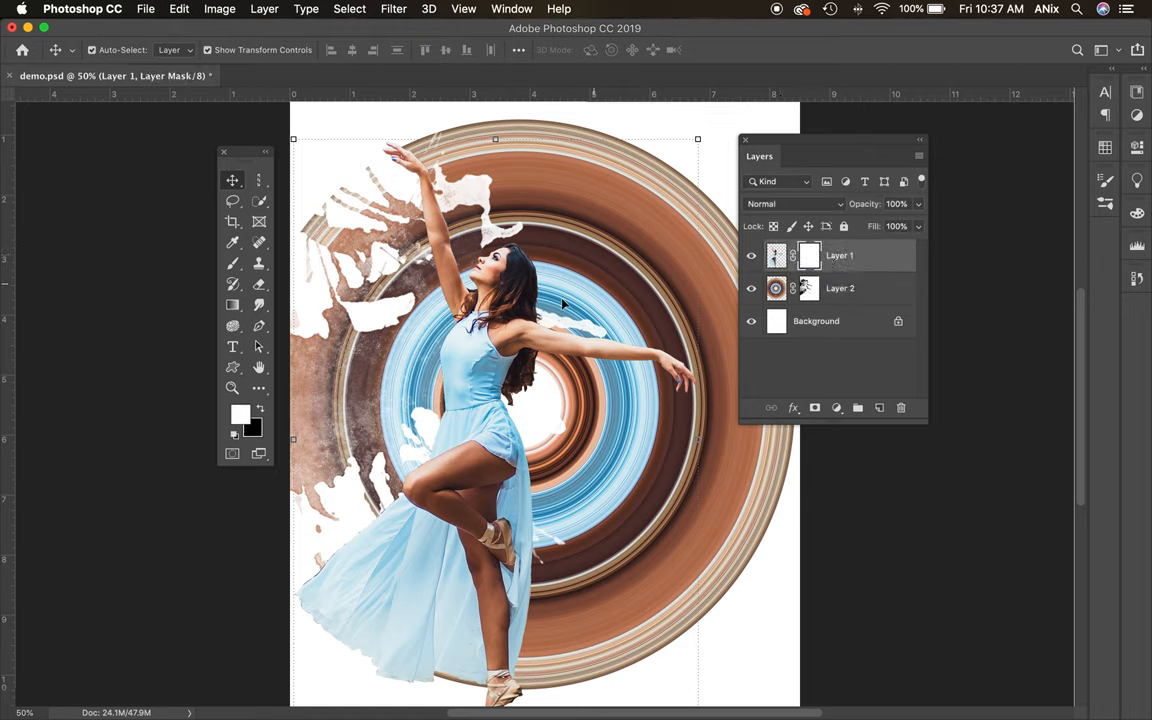
pyautogui.click(232, 264)
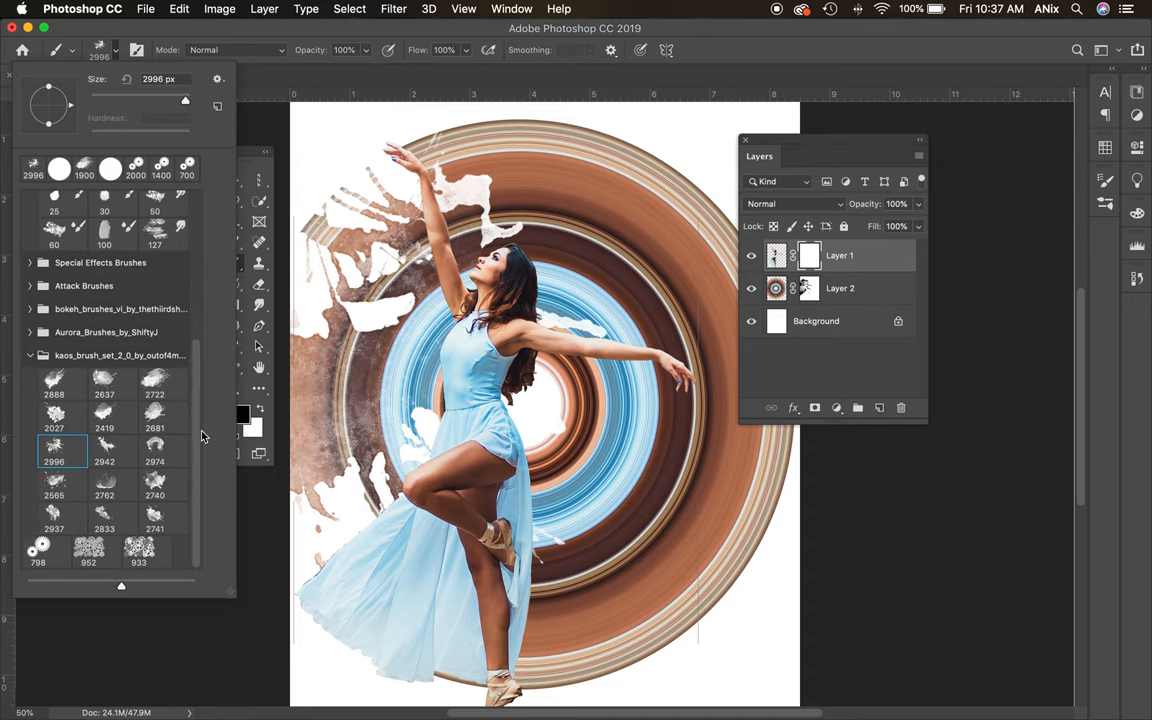
pyautogui.moveTo(164, 452)
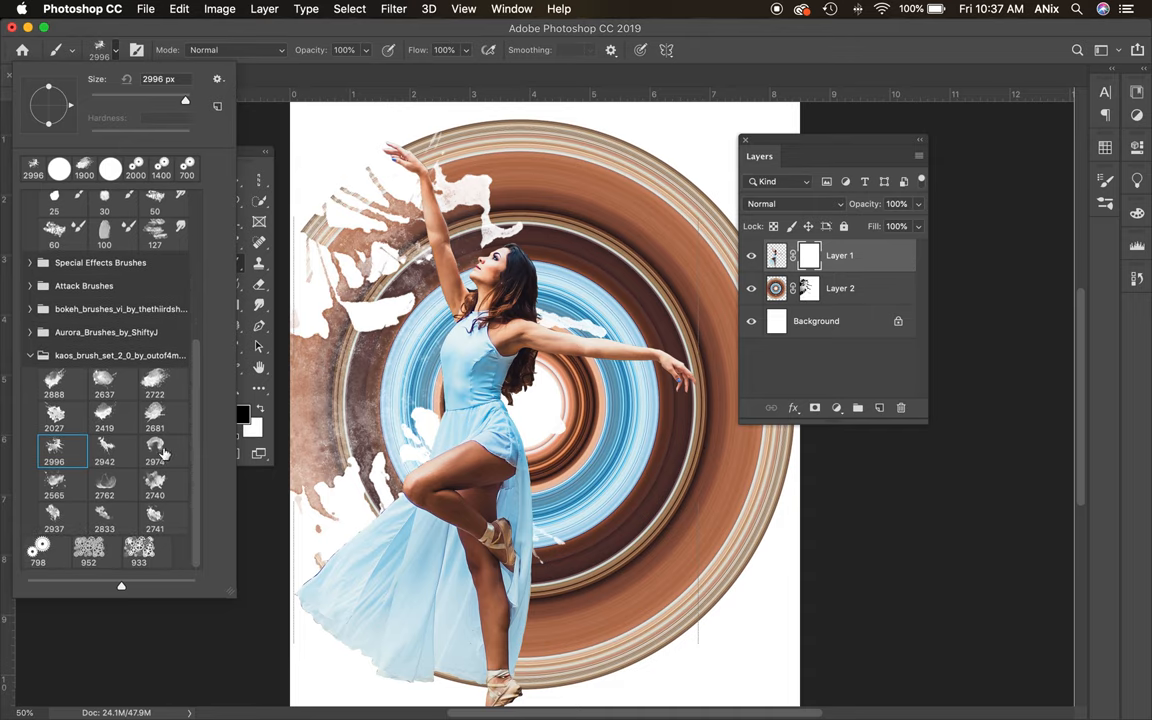
pyautogui.click(104, 486)
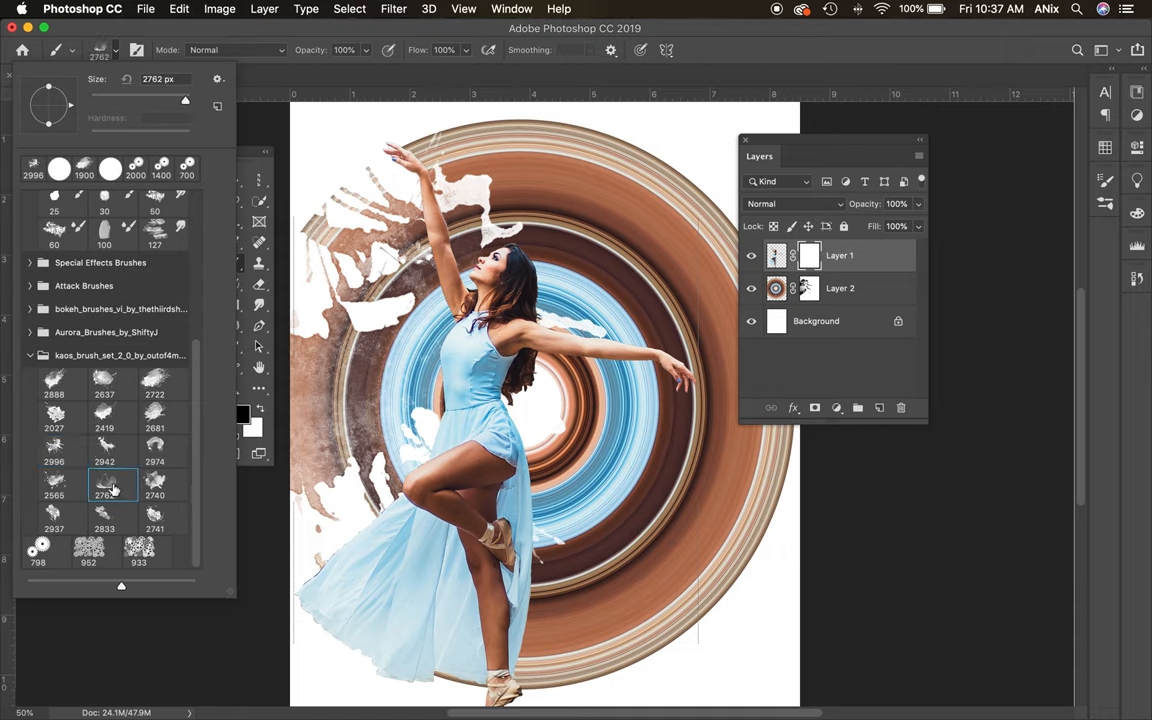
pyautogui.click(54, 482)
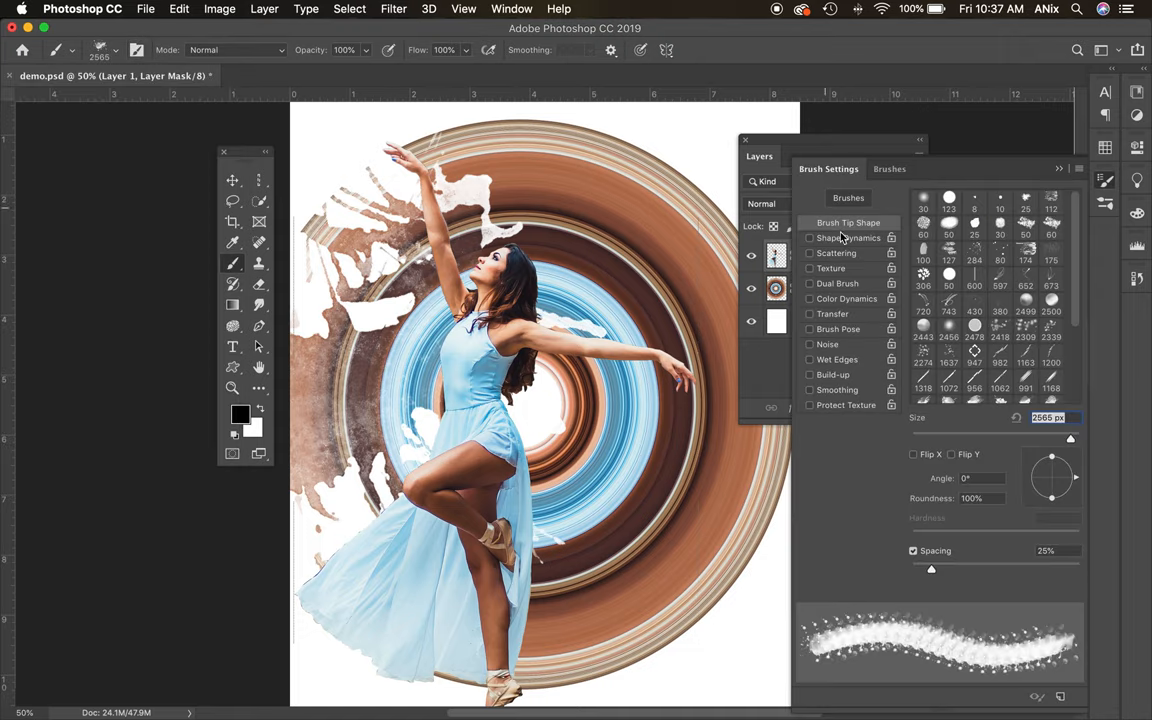
# - Raise the brush Spacing and adjust its Angle in Brush Settings for masking the dancer
pyautogui.moveTo(932, 568); pyautogui.dragTo(956, 568)
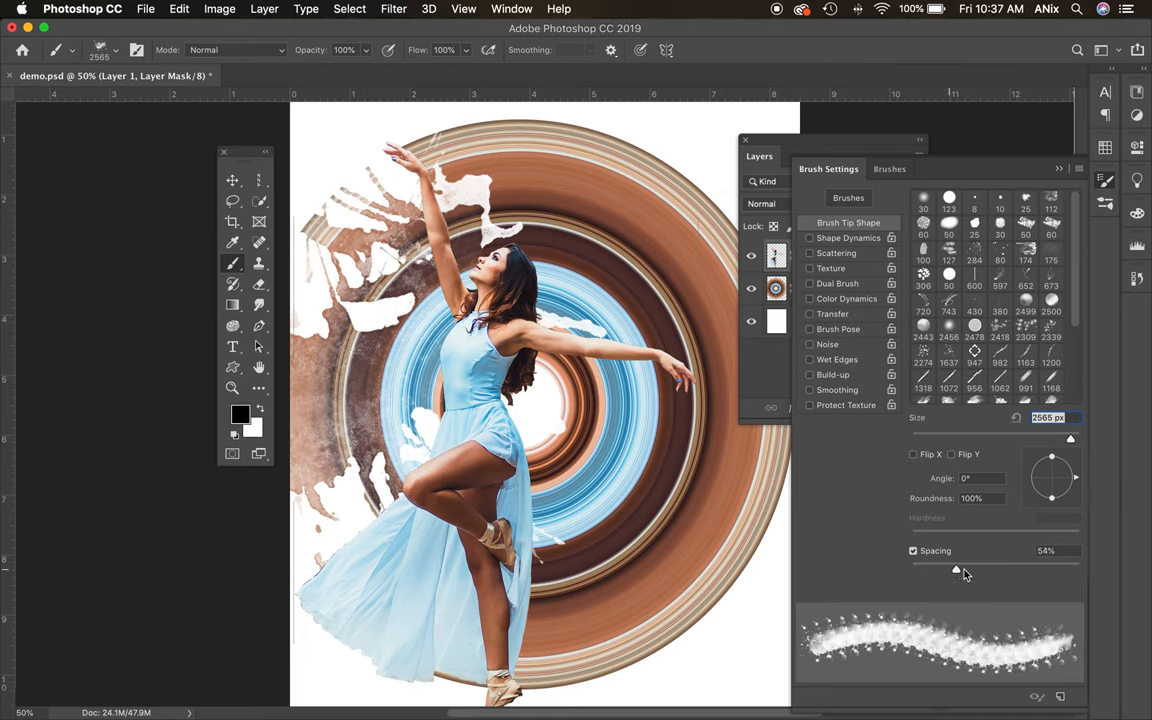
pyautogui.moveTo(956, 568); pyautogui.dragTo(998, 568)
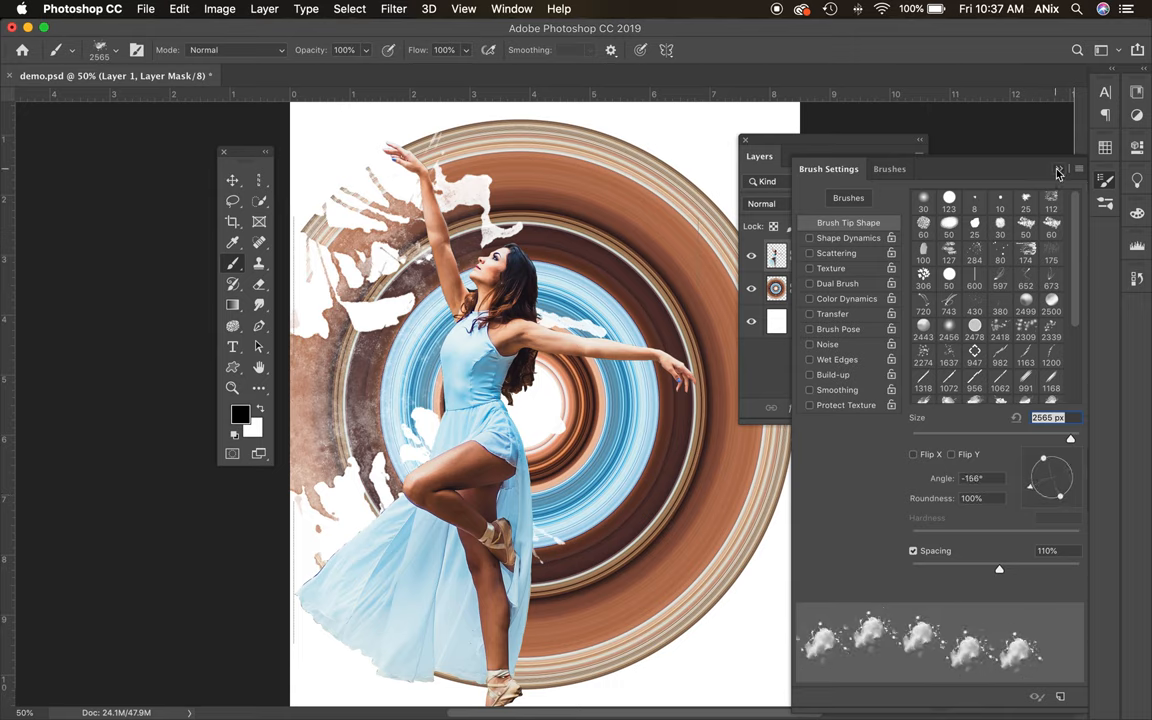
pyautogui.click(1056, 168)
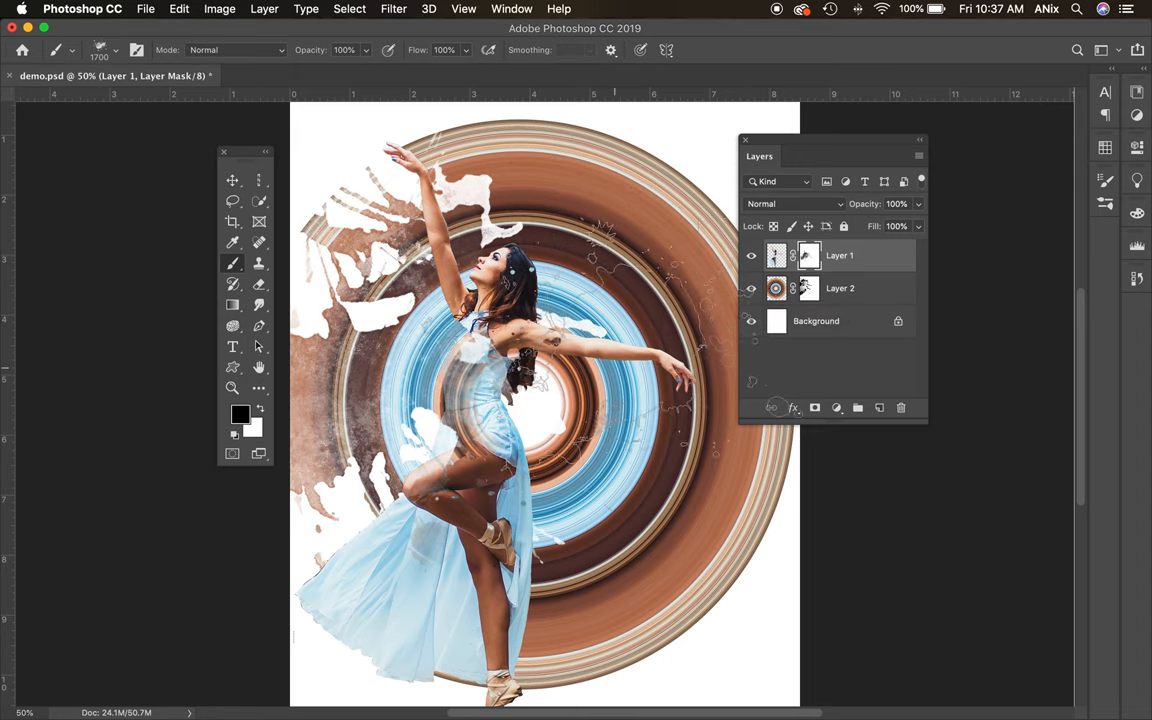
# - Stamp splatter onto the dancer's lower-dress mask and create a new empty Layer 3 on top
pyautogui.click(100, 50)
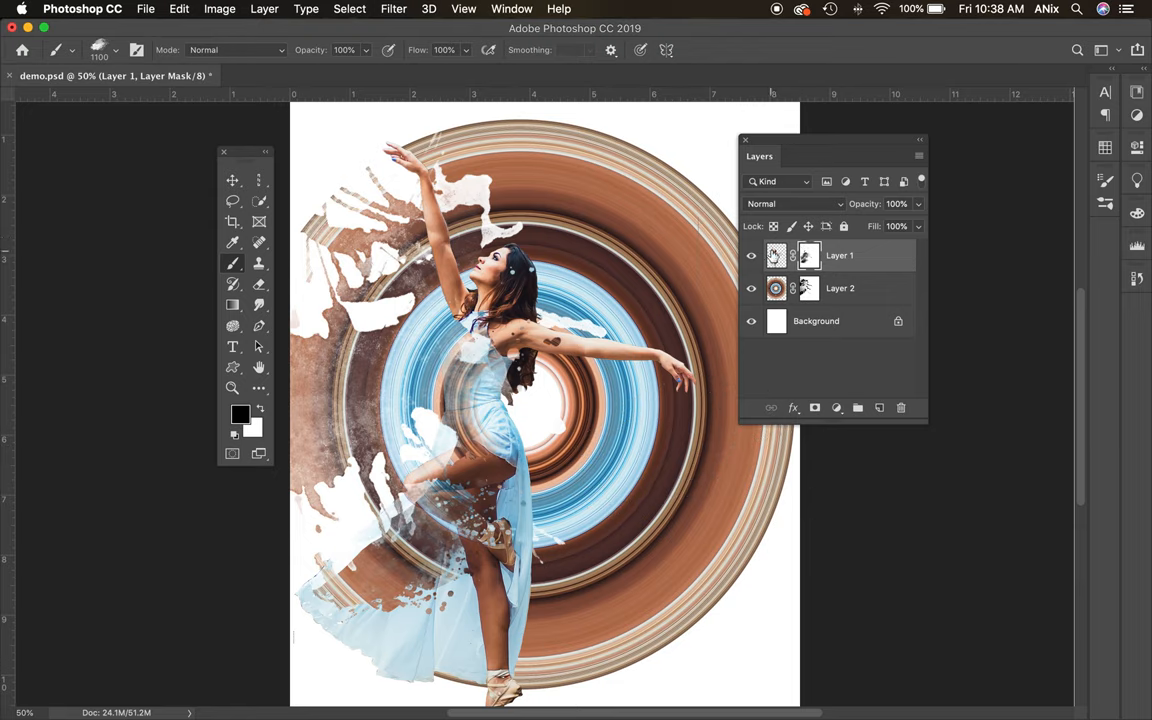
pyautogui.click(232, 180)
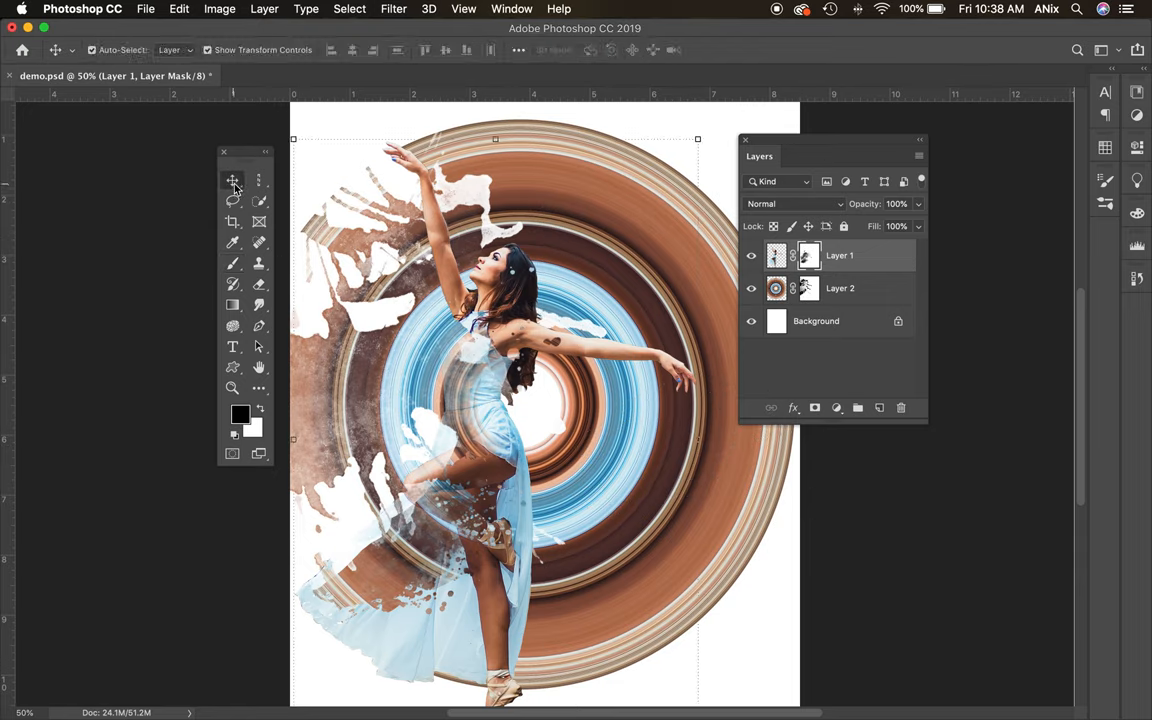
pyautogui.moveTo(232, 180)
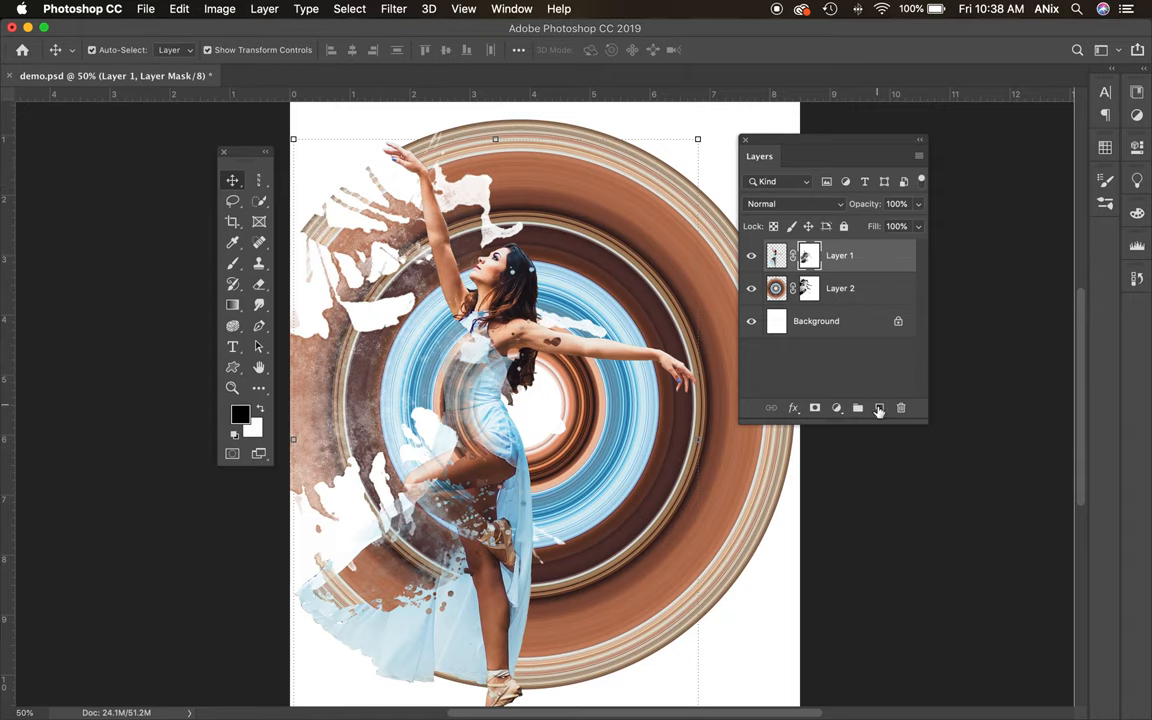
pyautogui.click(880, 408)
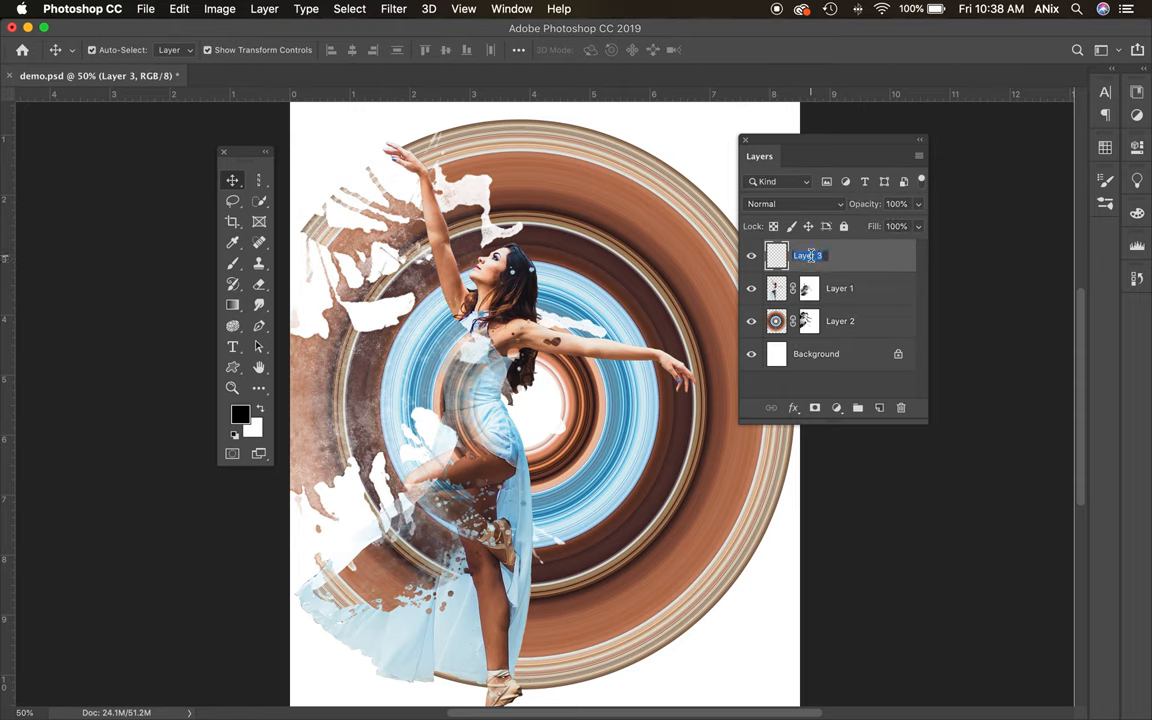
# - Rename the new layer to 'brushes' and sample the dress's light blue with the Eyedropper
pyautogui.write('brushes')
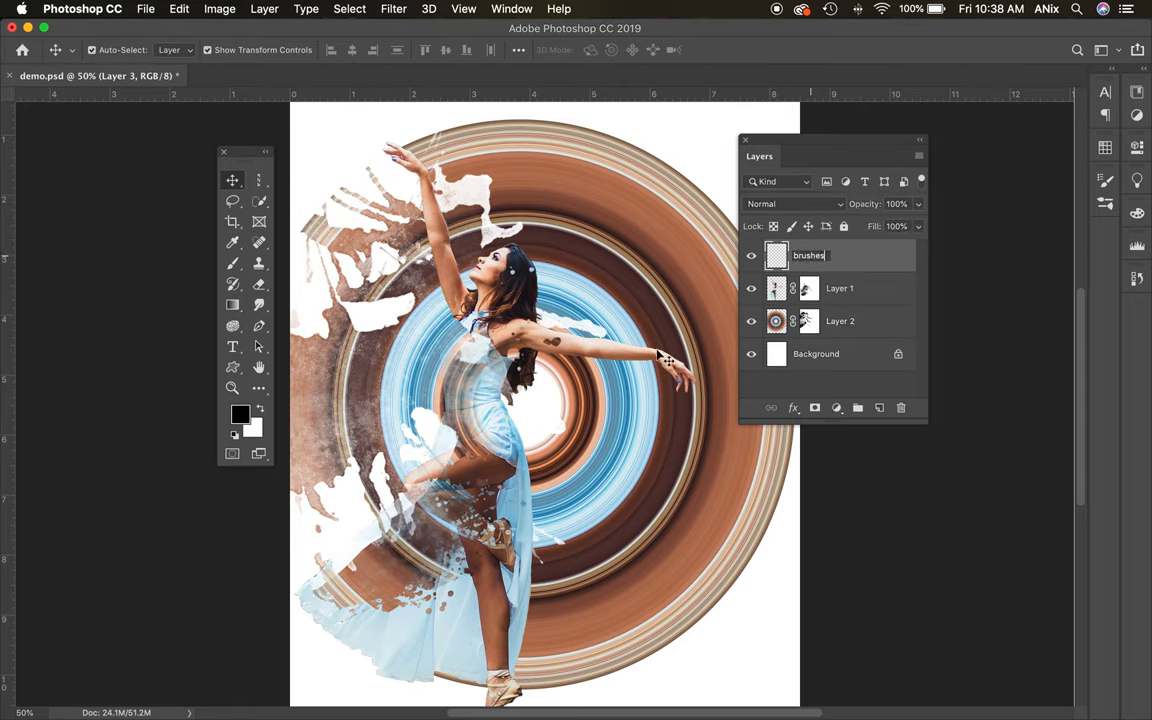
pyautogui.click(232, 264)
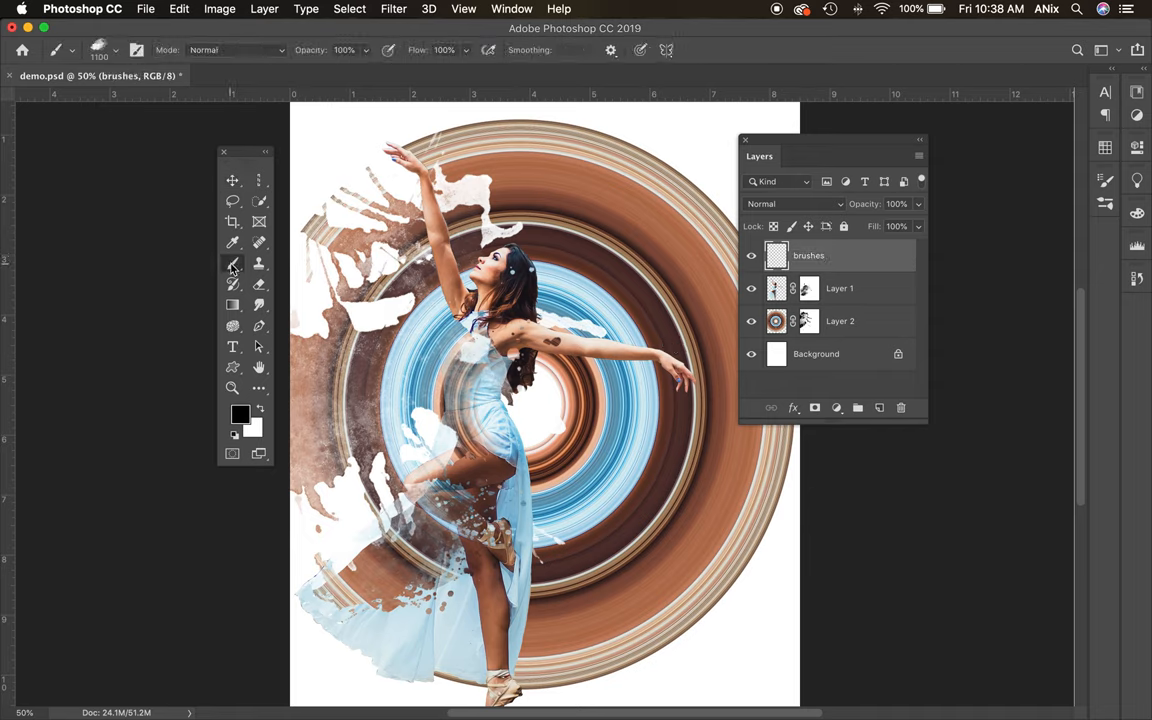
pyautogui.click(232, 264)
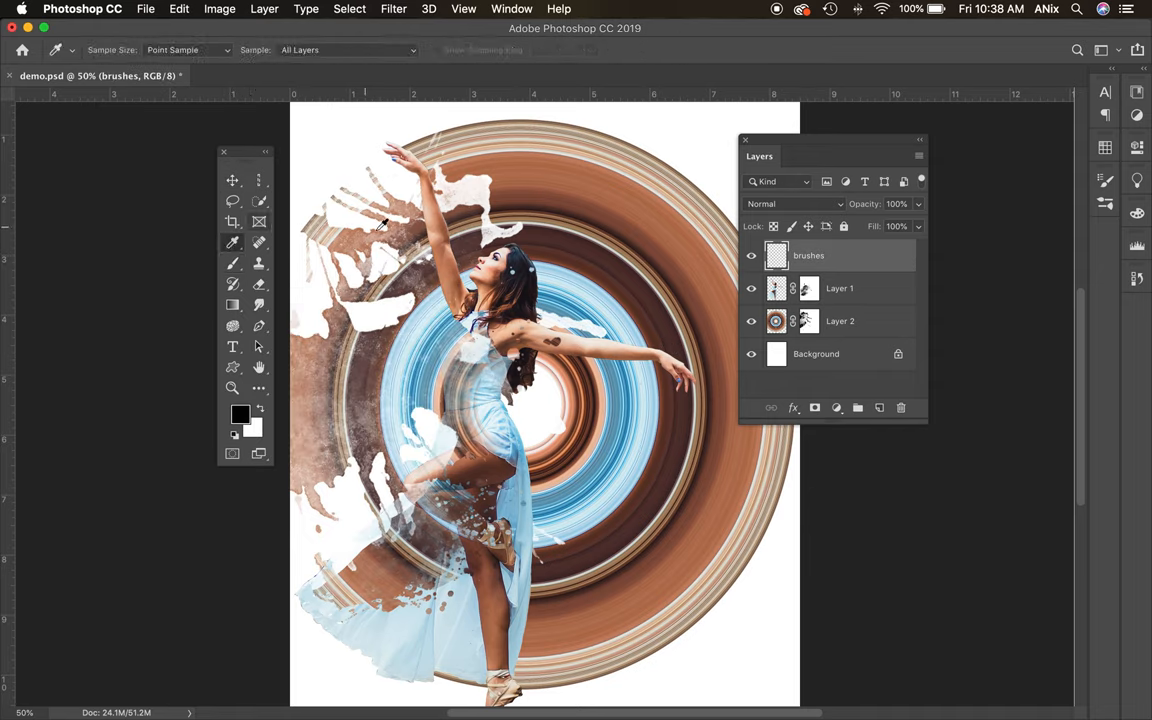
pyautogui.moveTo(504, 408)
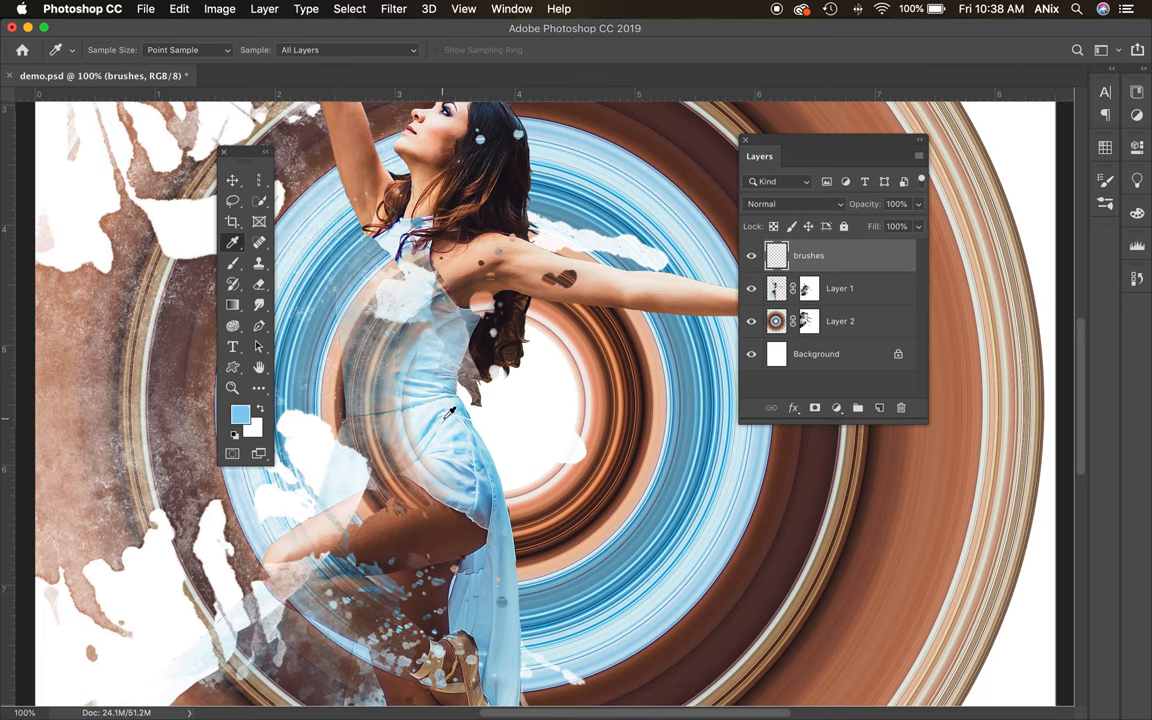
pyautogui.moveTo(290, 228)
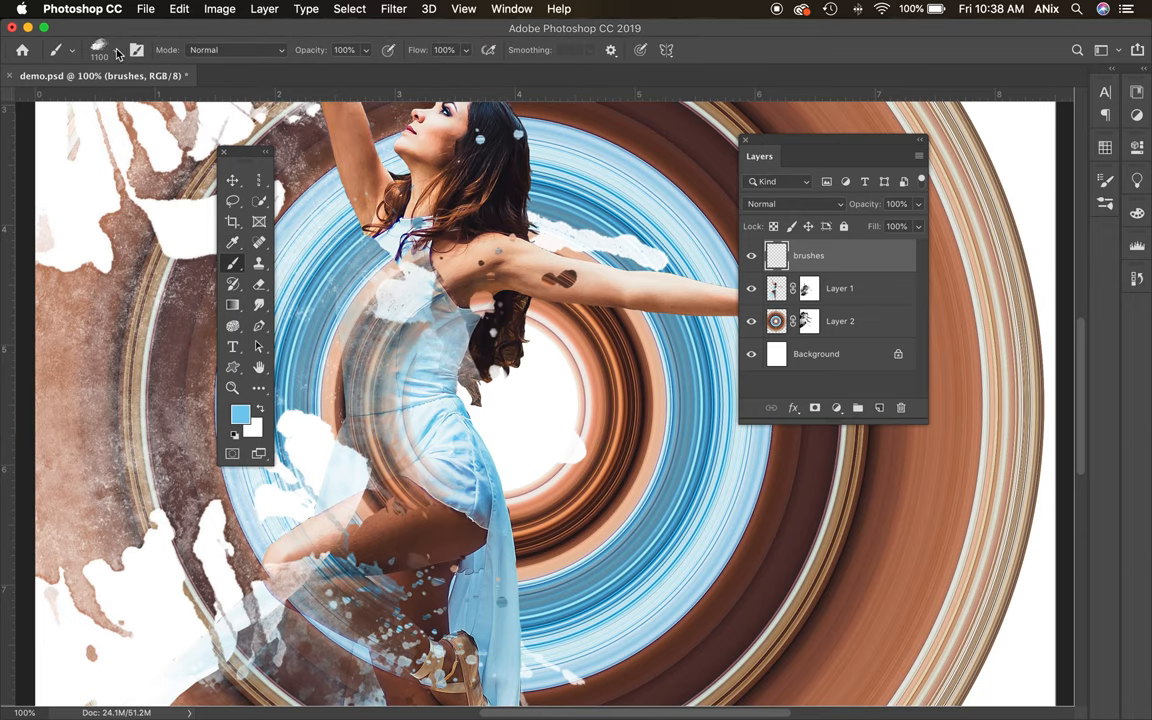
# - Choose another splatter brush tip and rotate its angle for the light blue splash strokes
pyautogui.click(120, 50)
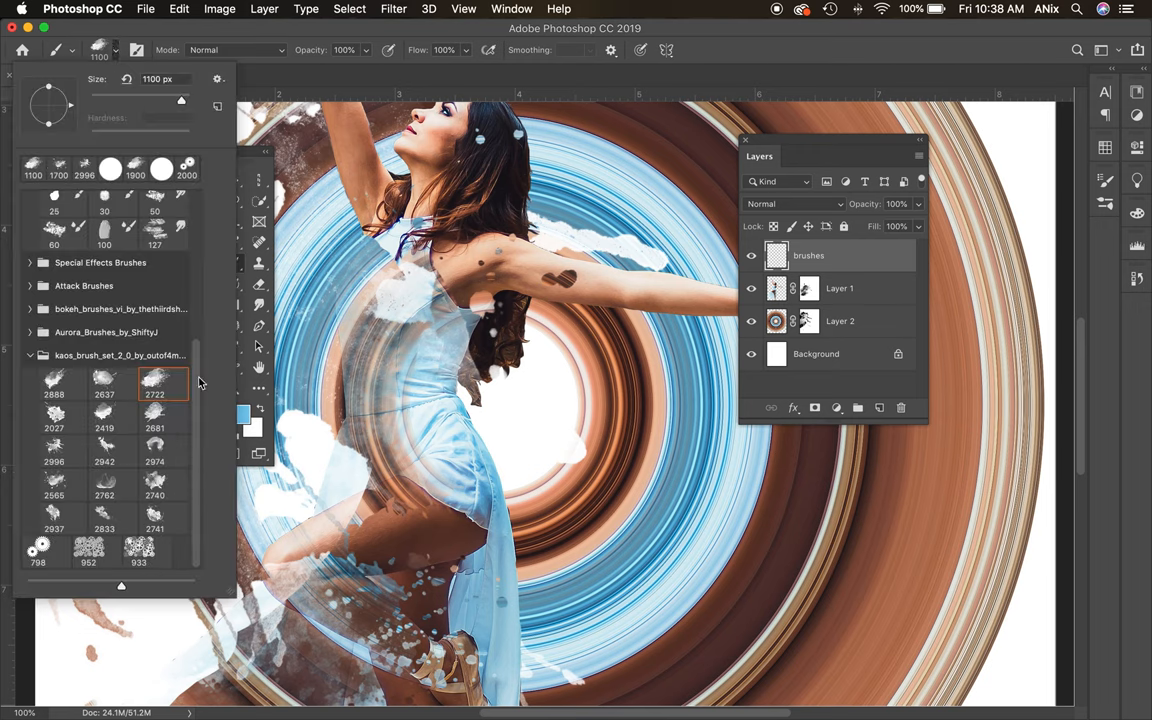
pyautogui.click(104, 448)
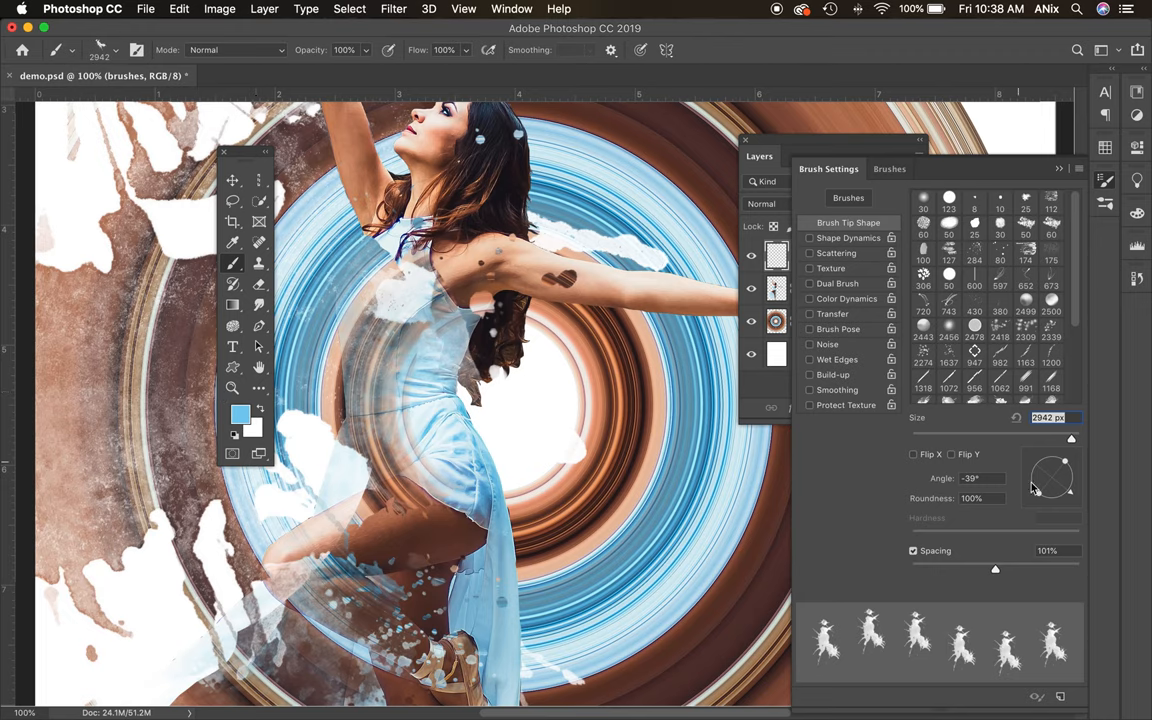
pyautogui.moveTo(1070, 490); pyautogui.dragTo(1036, 488)
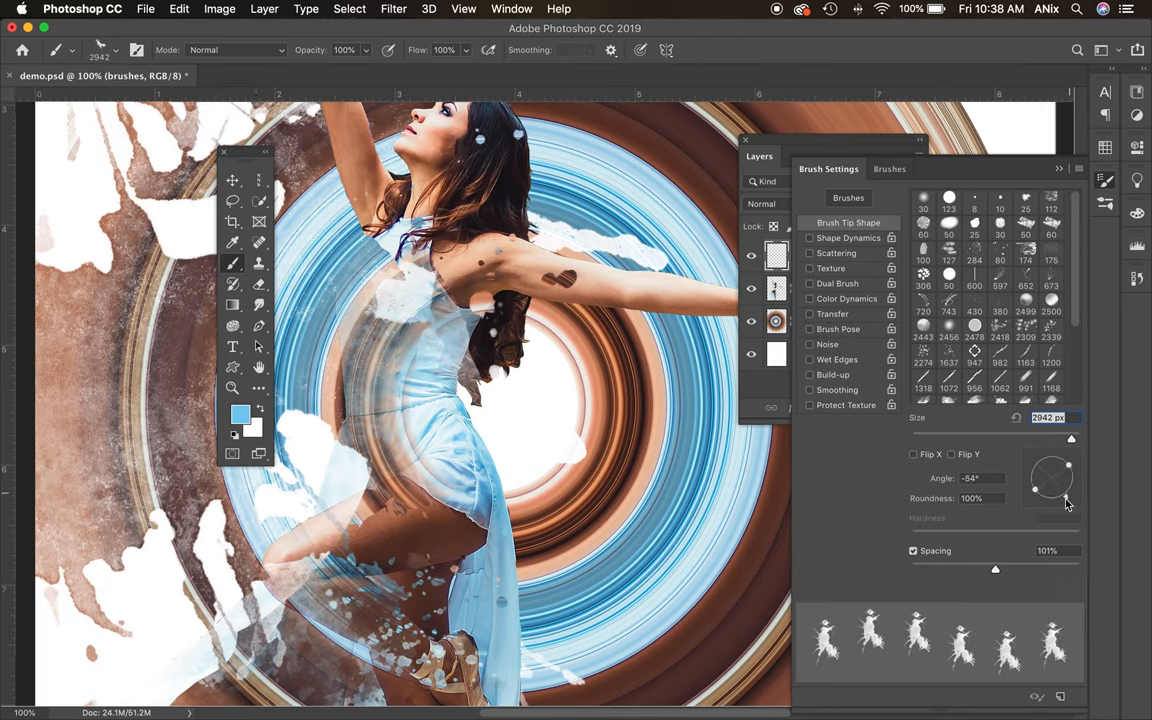
pyautogui.moveTo(1036, 488); pyautogui.dragTo(1032, 480)
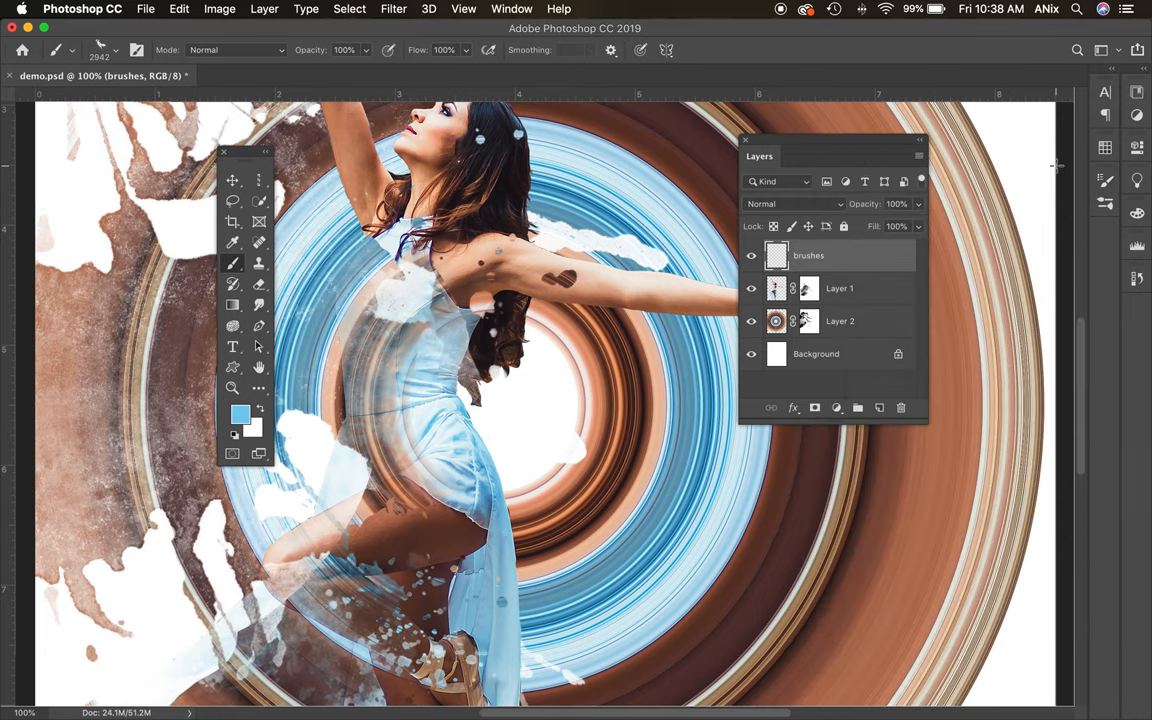
pyautogui.moveTo(508, 418)
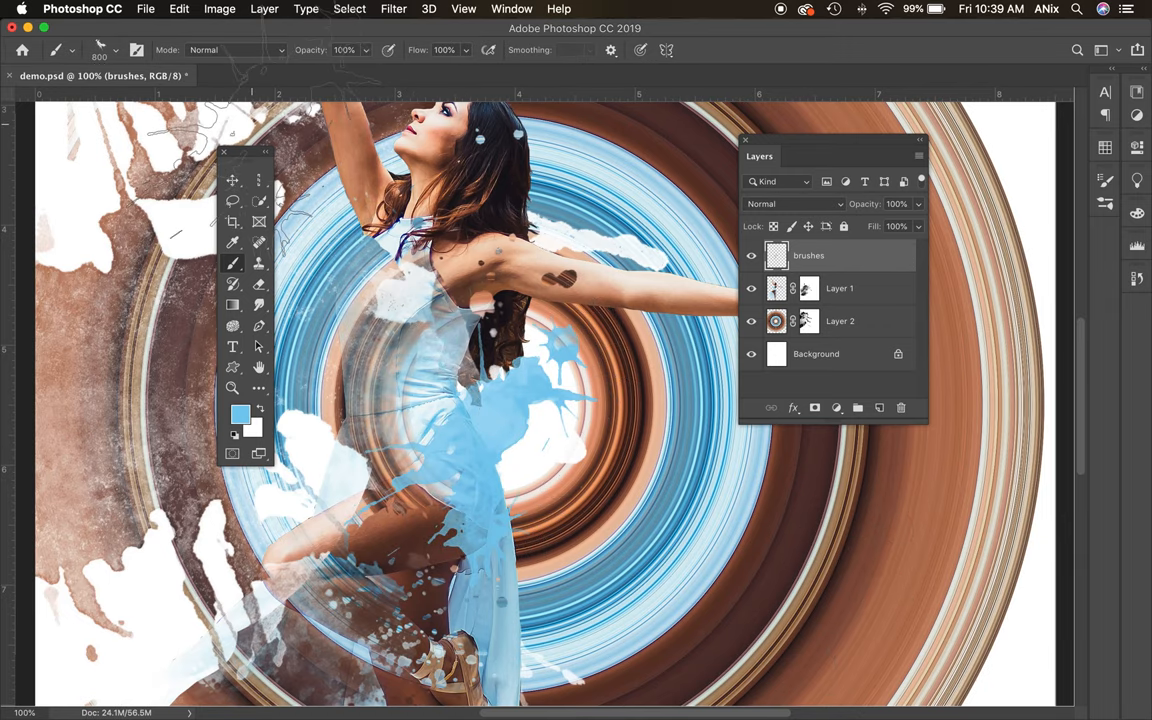
# - Preview Color Burn on the brushes layer, then keep it at Normal blending
pyautogui.click(796, 204)
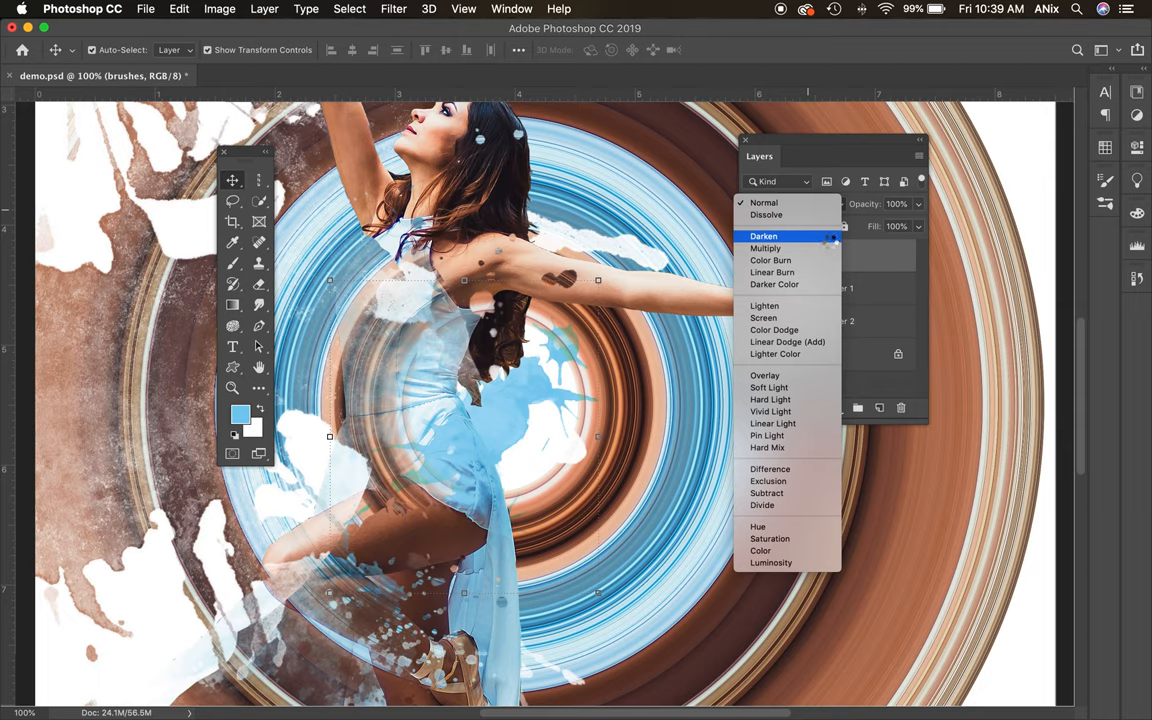
pyautogui.moveTo(764, 248)
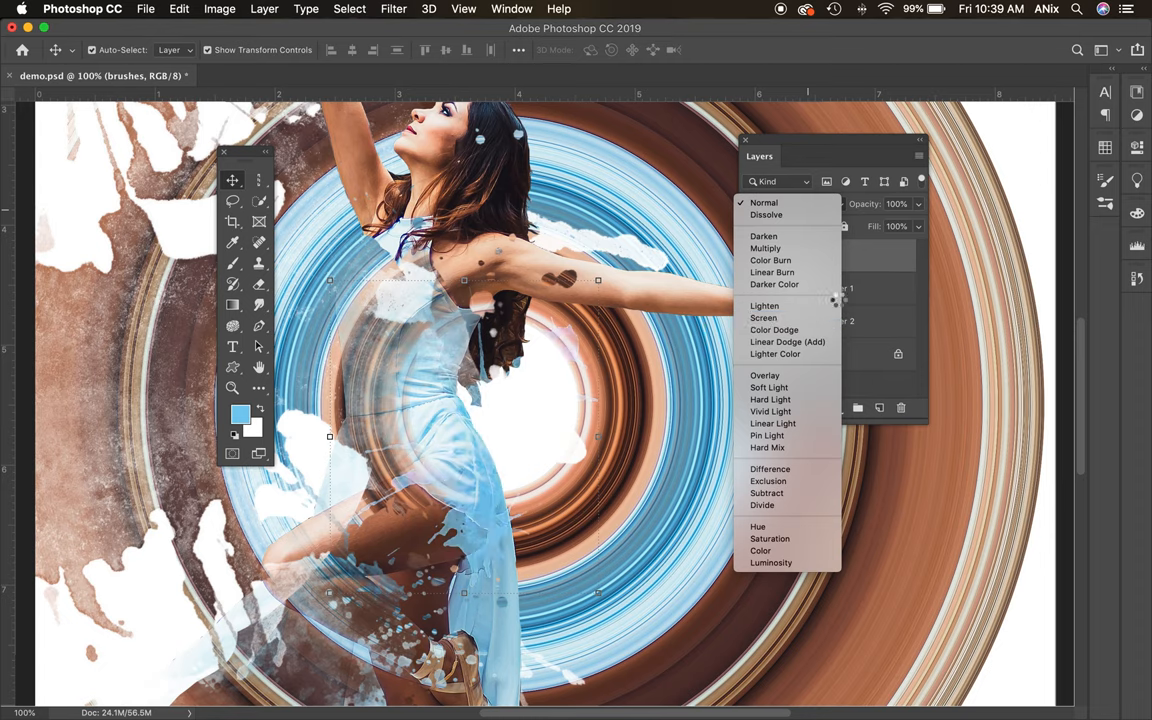
pyautogui.moveTo(770, 260)
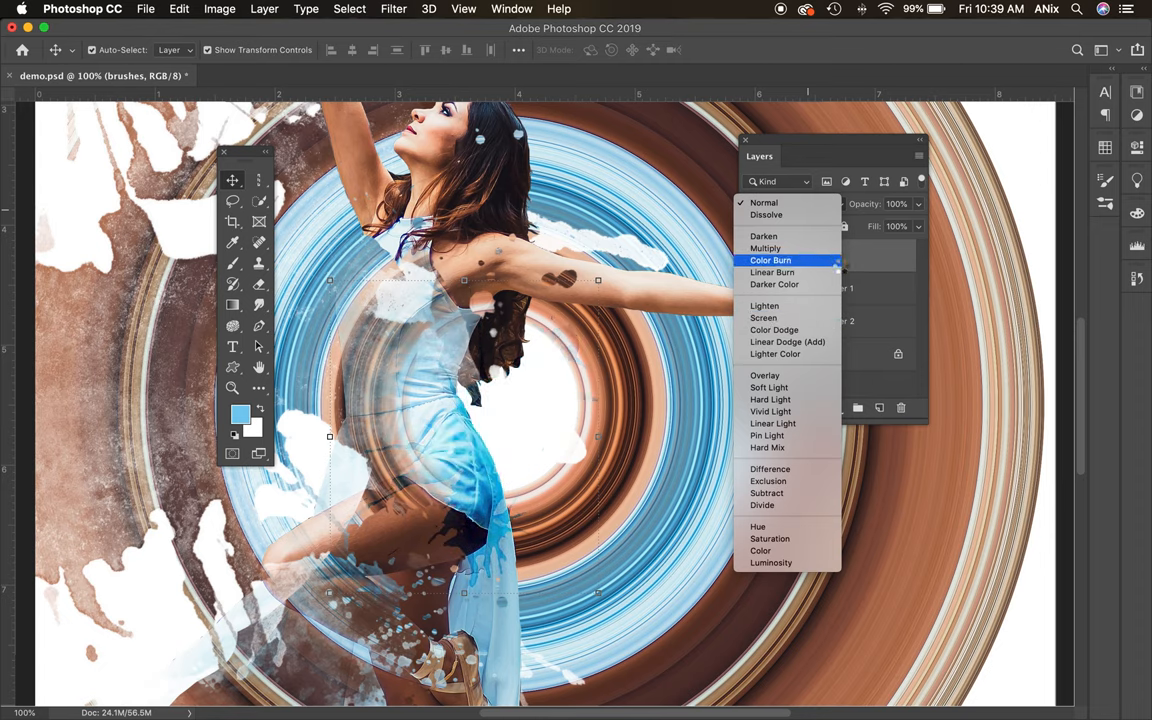
pyautogui.click(770, 412)
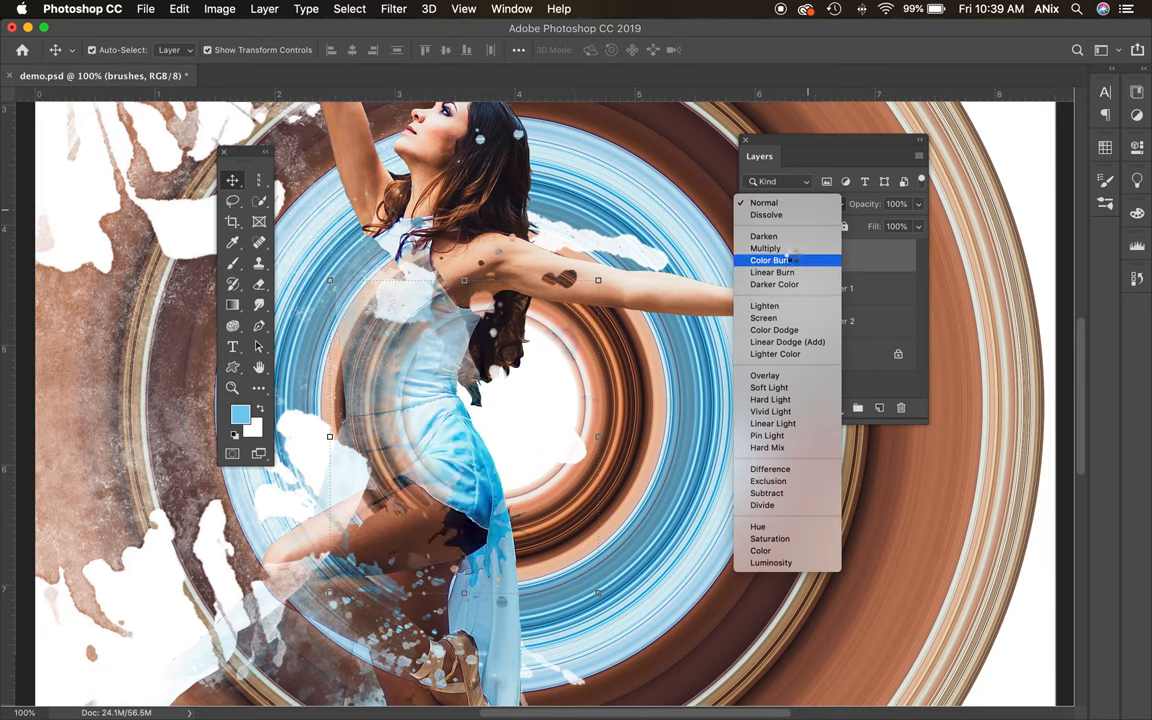
pyautogui.click(764, 202)
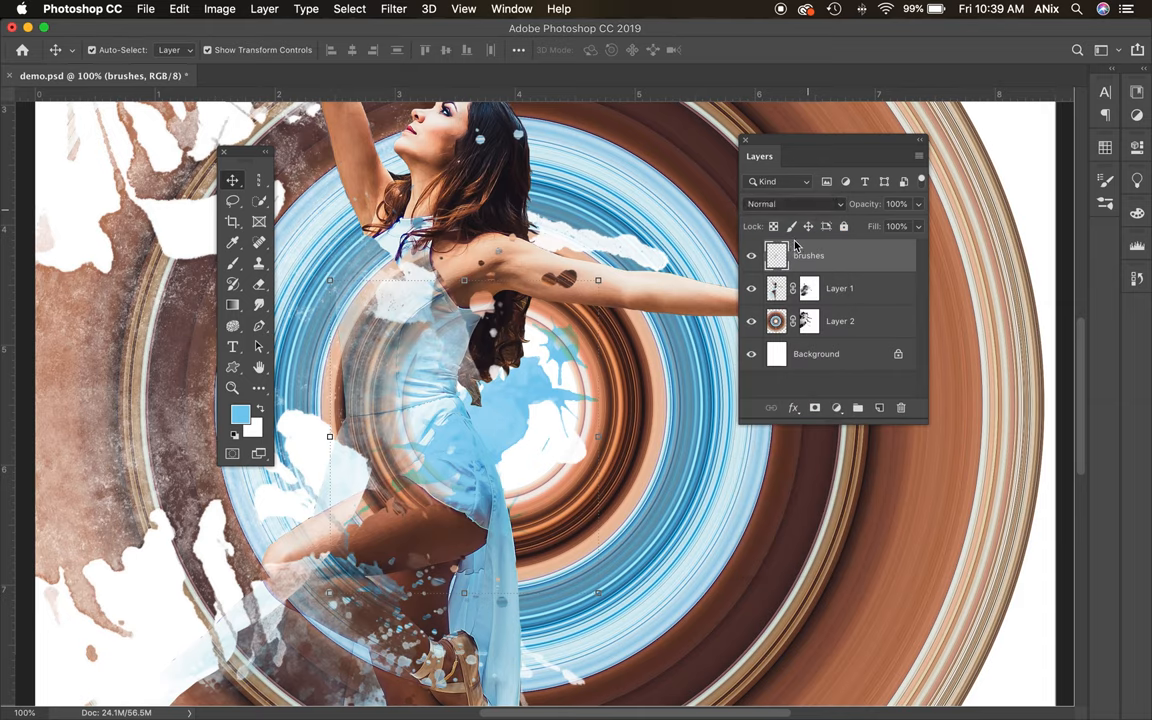
pyautogui.click(792, 204)
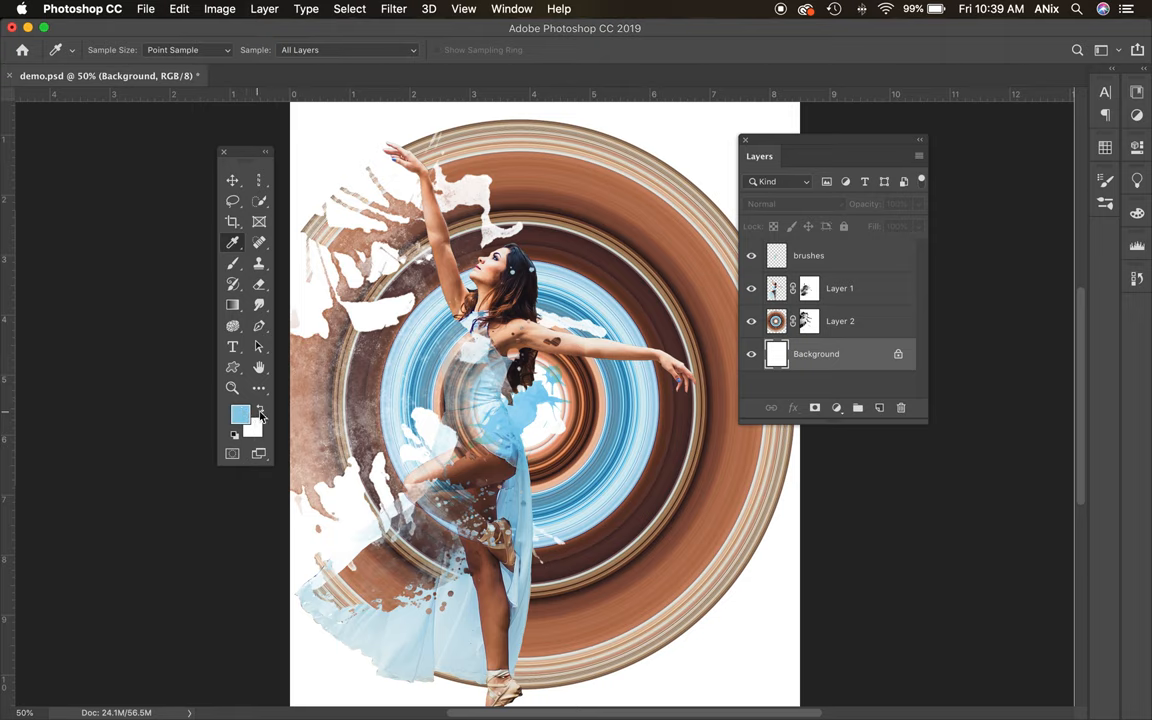
# - Swap colours and fill the white Background layer with the light blue
pyautogui.click(260, 408)
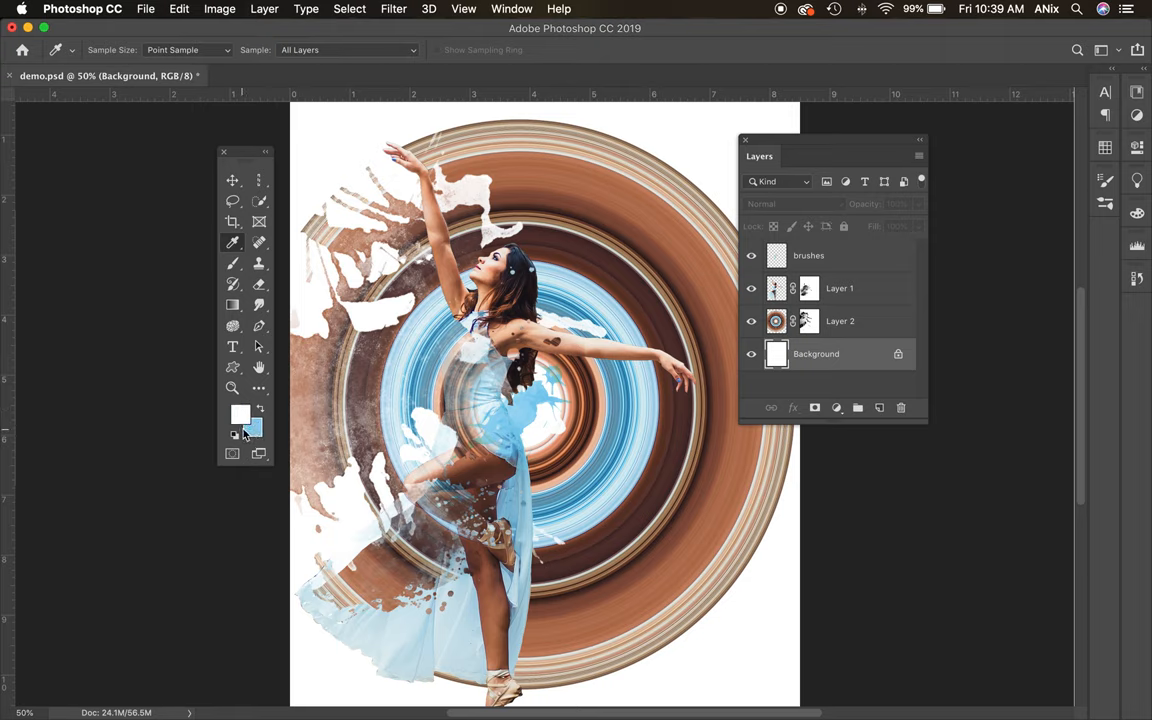
pyautogui.moveTo(252, 432)
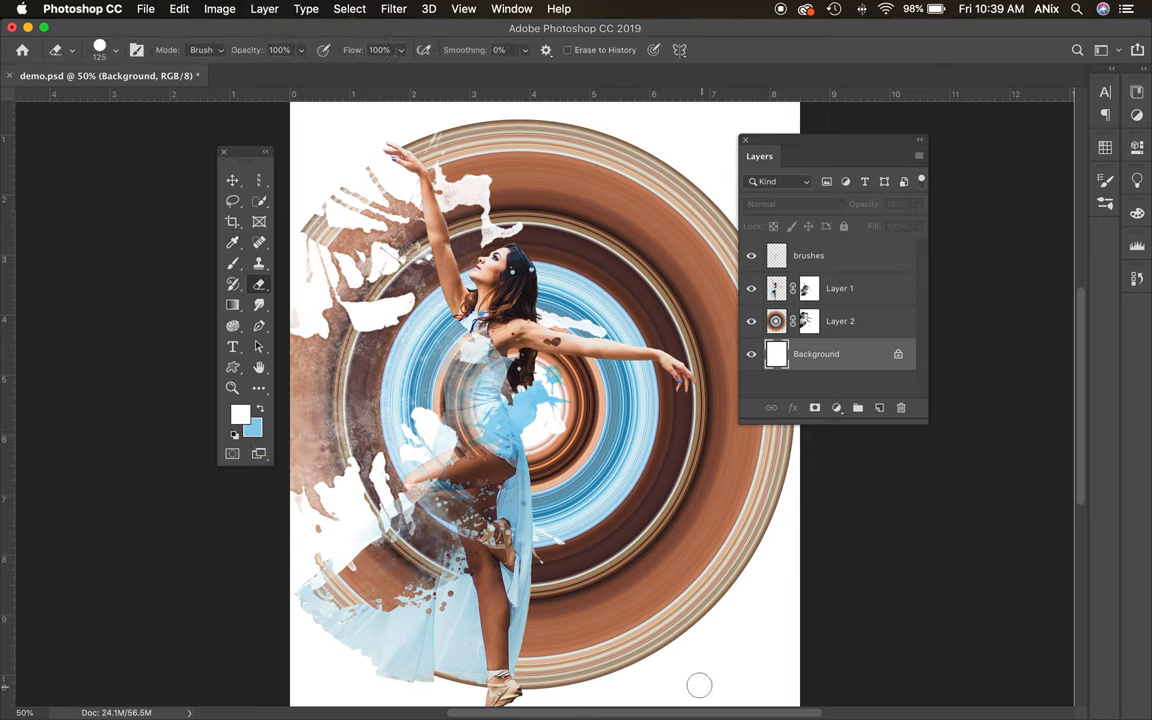
pyautogui.click(730, 640)
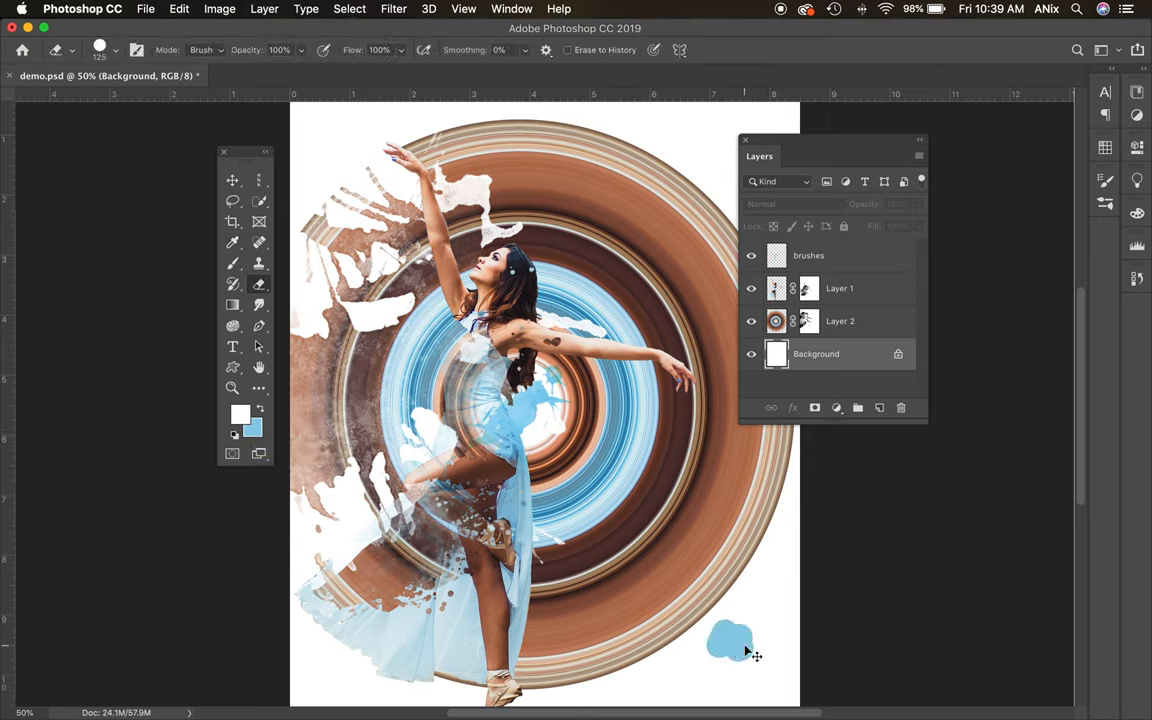
pyautogui.click(730, 640)
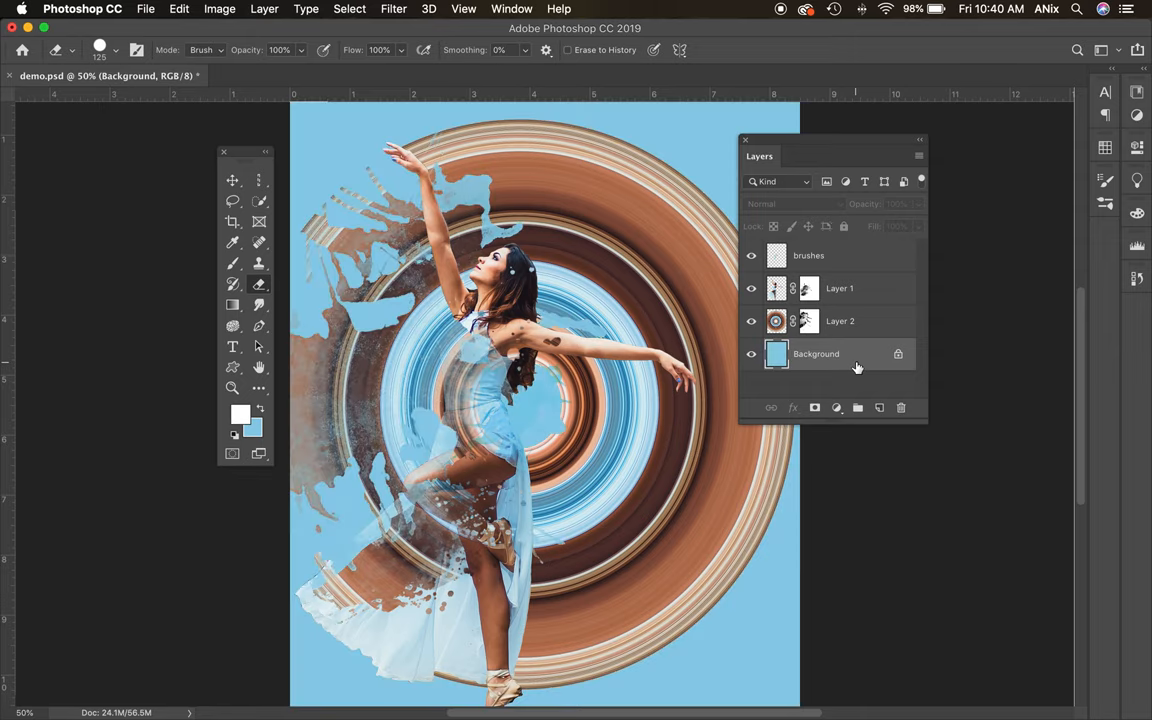
pyautogui.moveTo(314, 296)
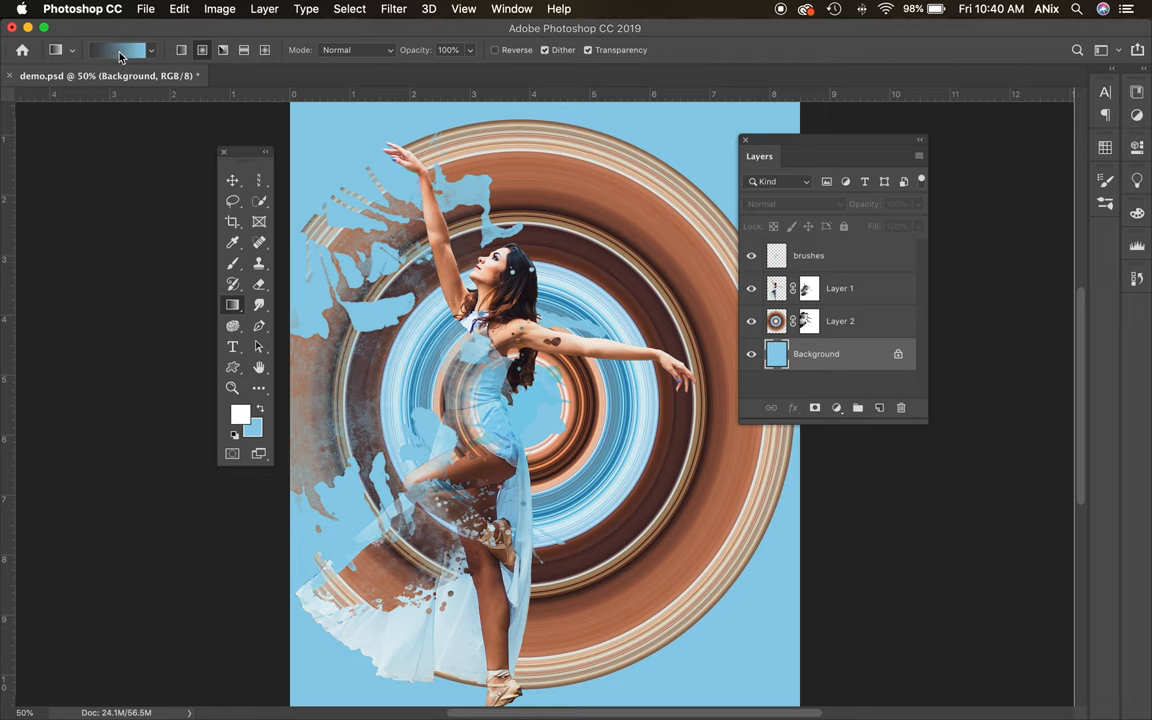
# - Edit a Foreground-to-Background gradient so its end stop is beige, keeping light blue at the start
pyautogui.click(116, 50)
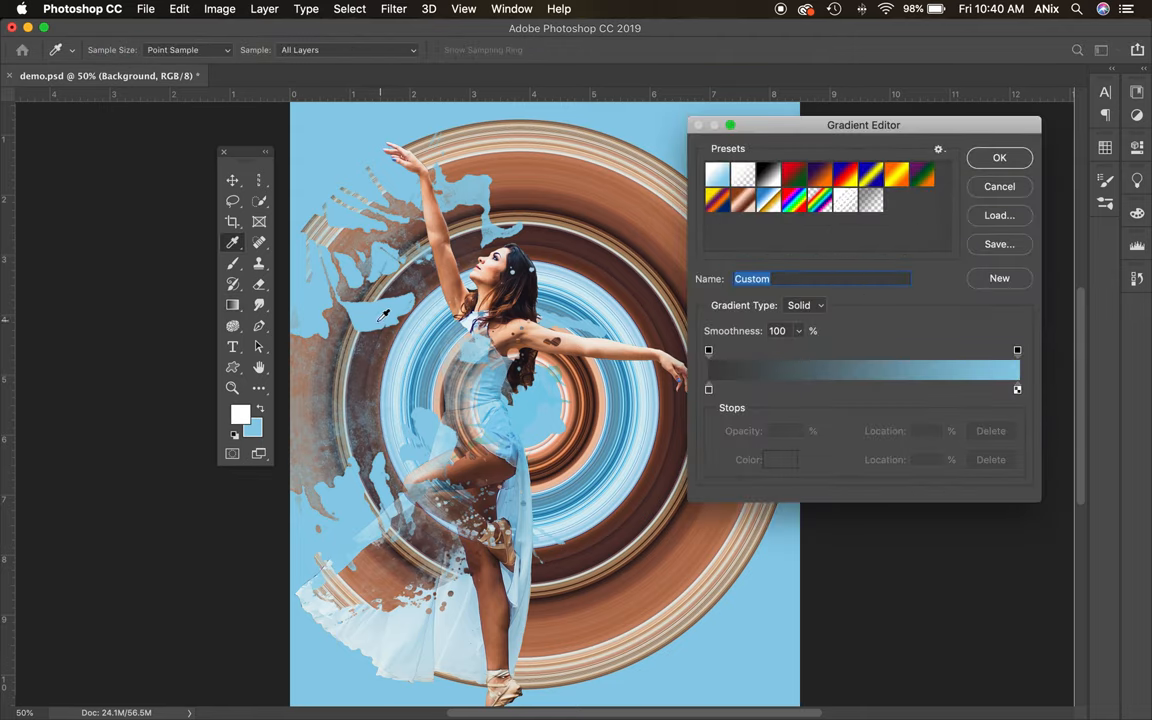
pyautogui.moveTo(848, 420)
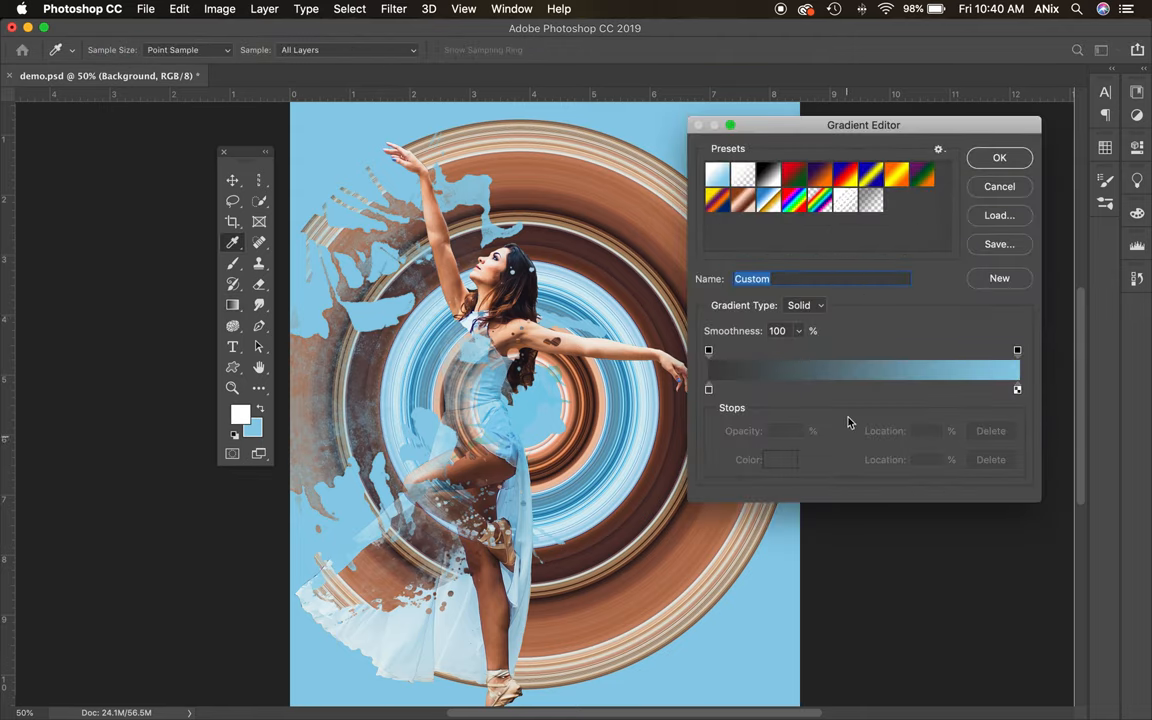
pyautogui.click(718, 172)
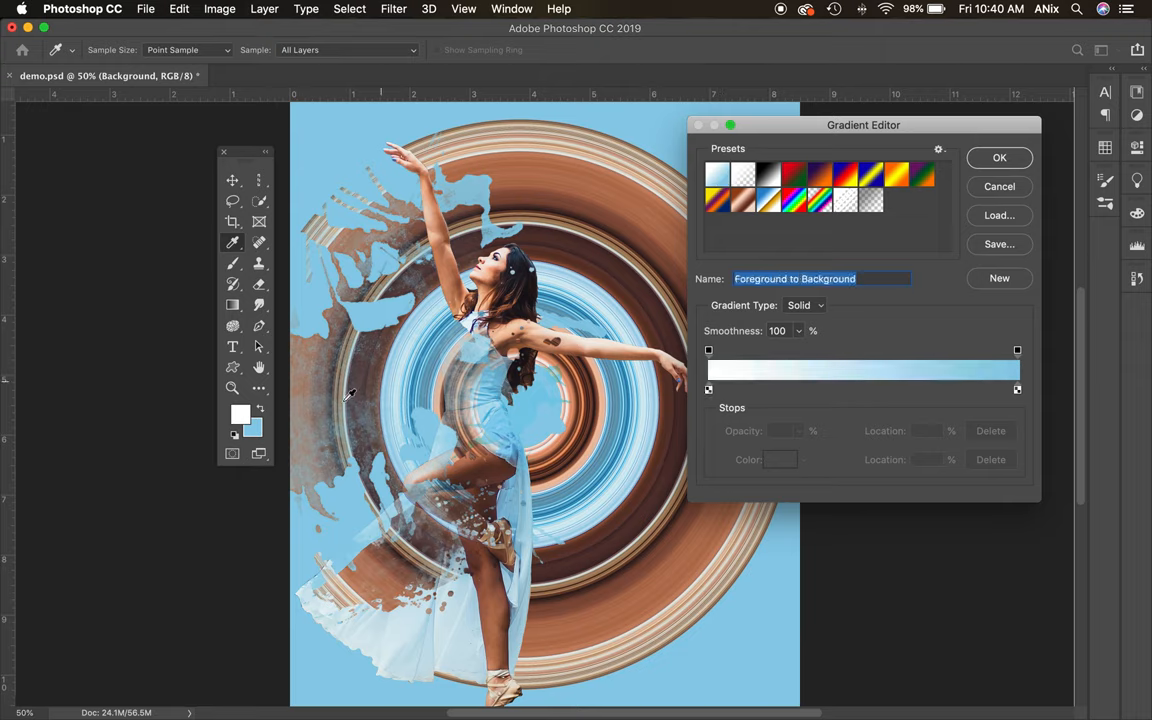
pyautogui.moveTo(256, 424)
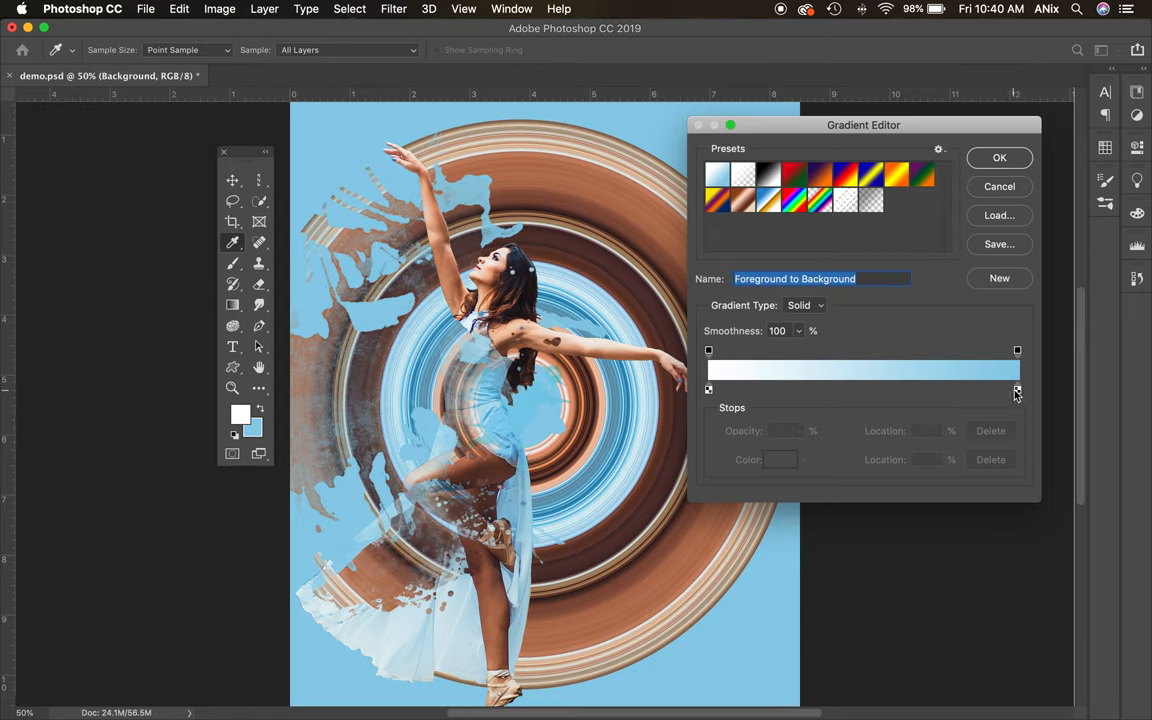
pyautogui.click(1016, 390)
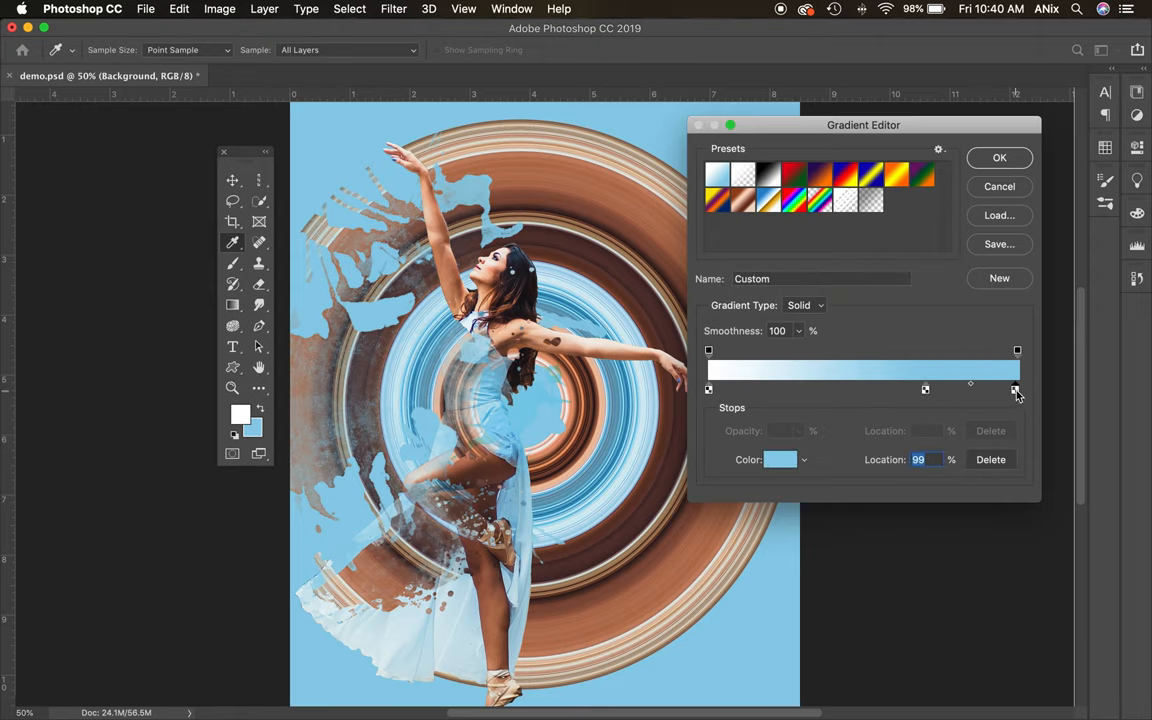
pyautogui.click(780, 458)
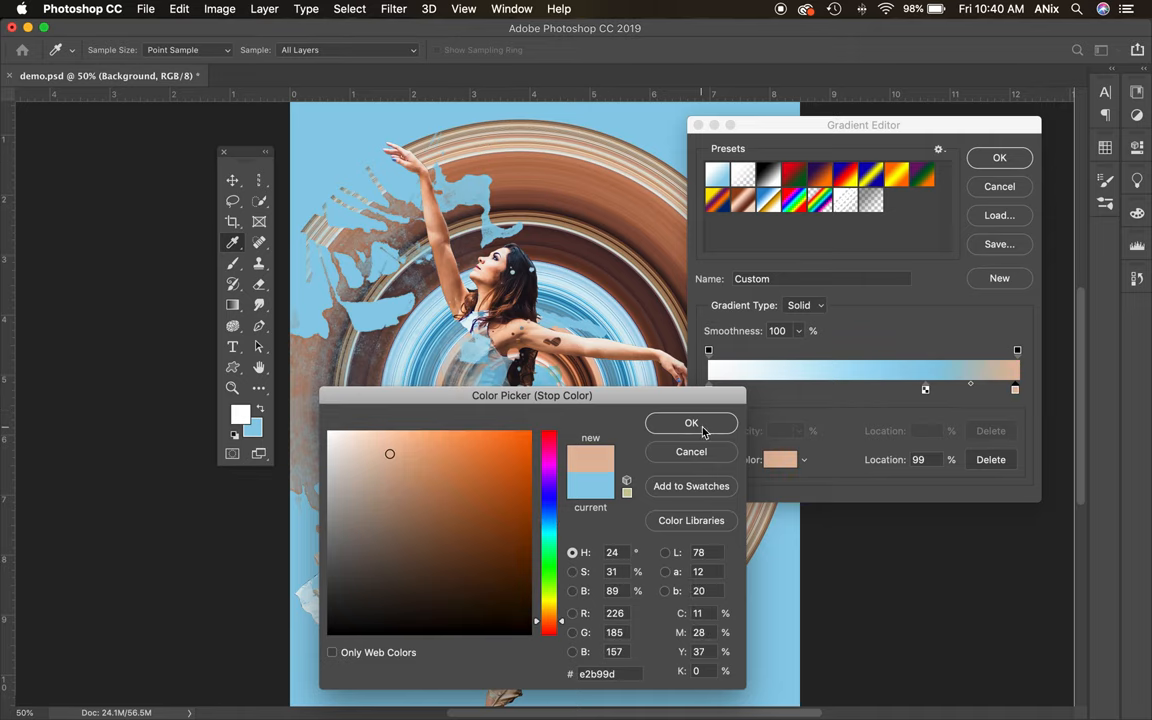
pyautogui.click(692, 424)
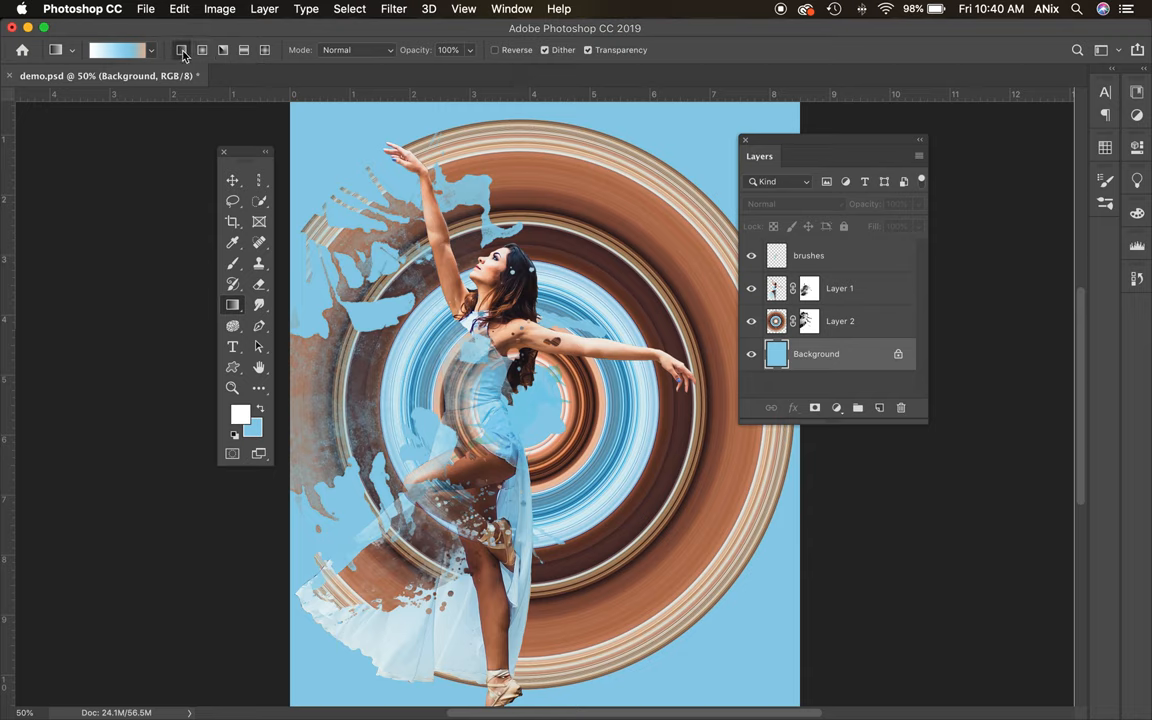
# - Drag the blue-to-beige gradient diagonally across the background layer
pyautogui.moveTo(324, 108); pyautogui.dragTo(778, 662)
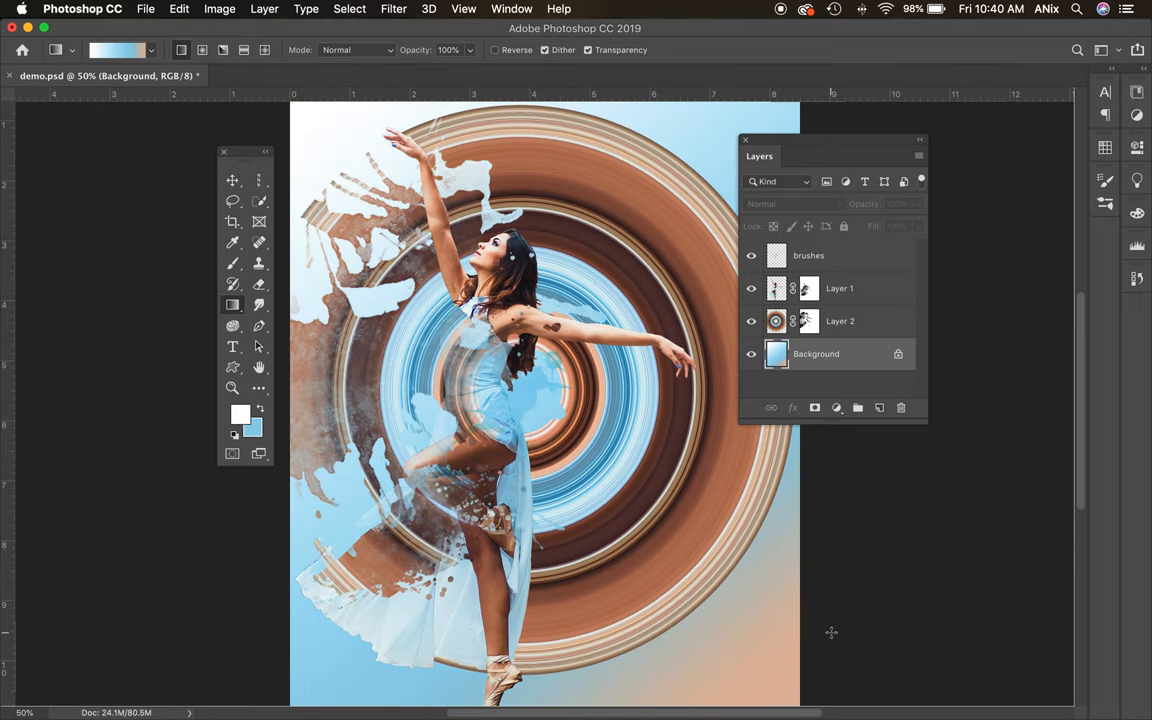
pyautogui.moveTo(760, 156); pyautogui.dragTo(860, 154)
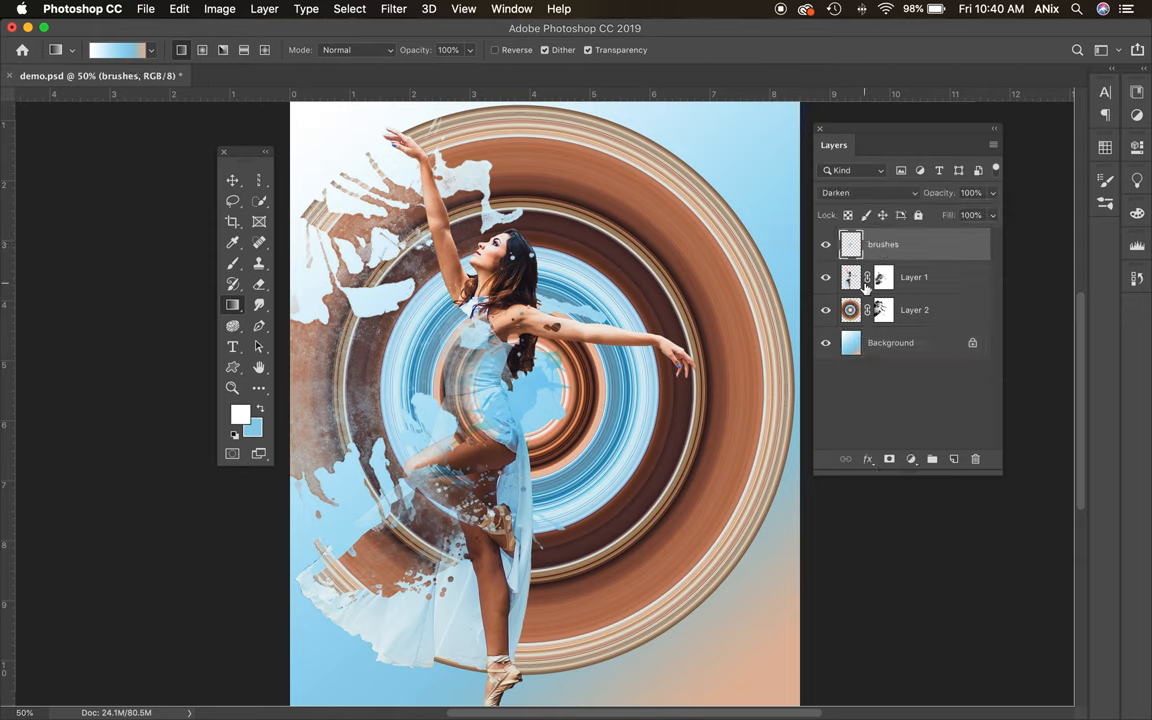
# - Add a new Layer 3 beneath Layer 1 and sample the rings' brown as paint colour
pyautogui.click(884, 276)
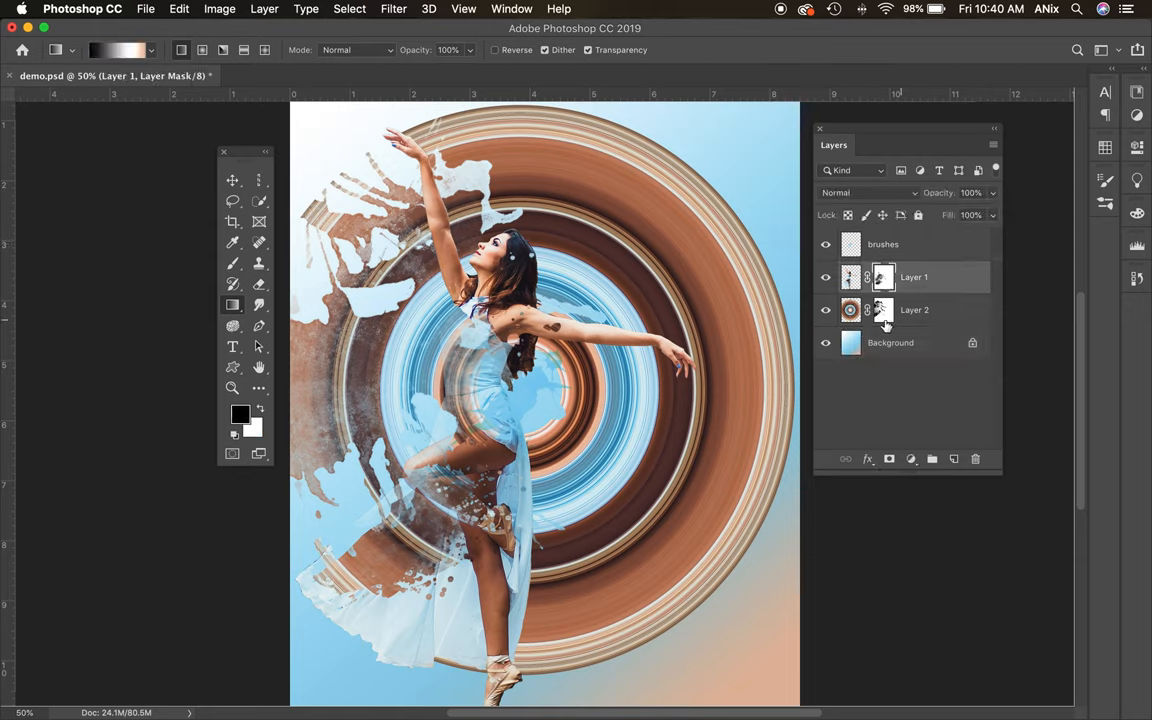
pyautogui.click(914, 308)
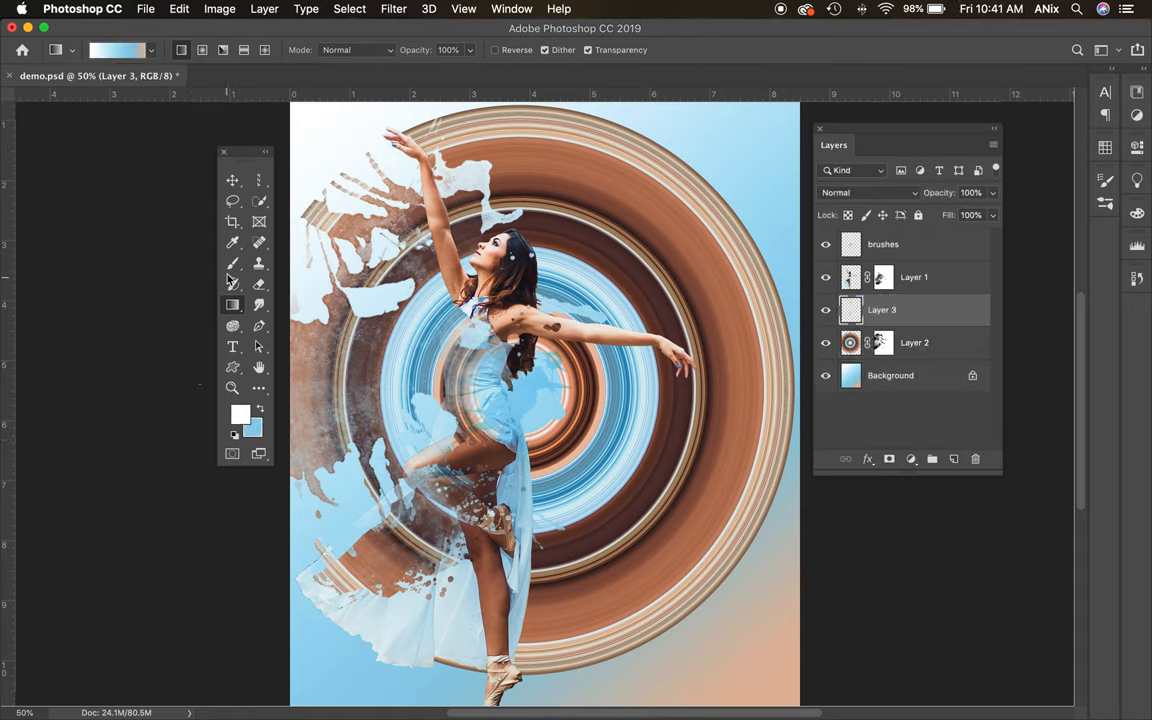
pyautogui.click(232, 242)
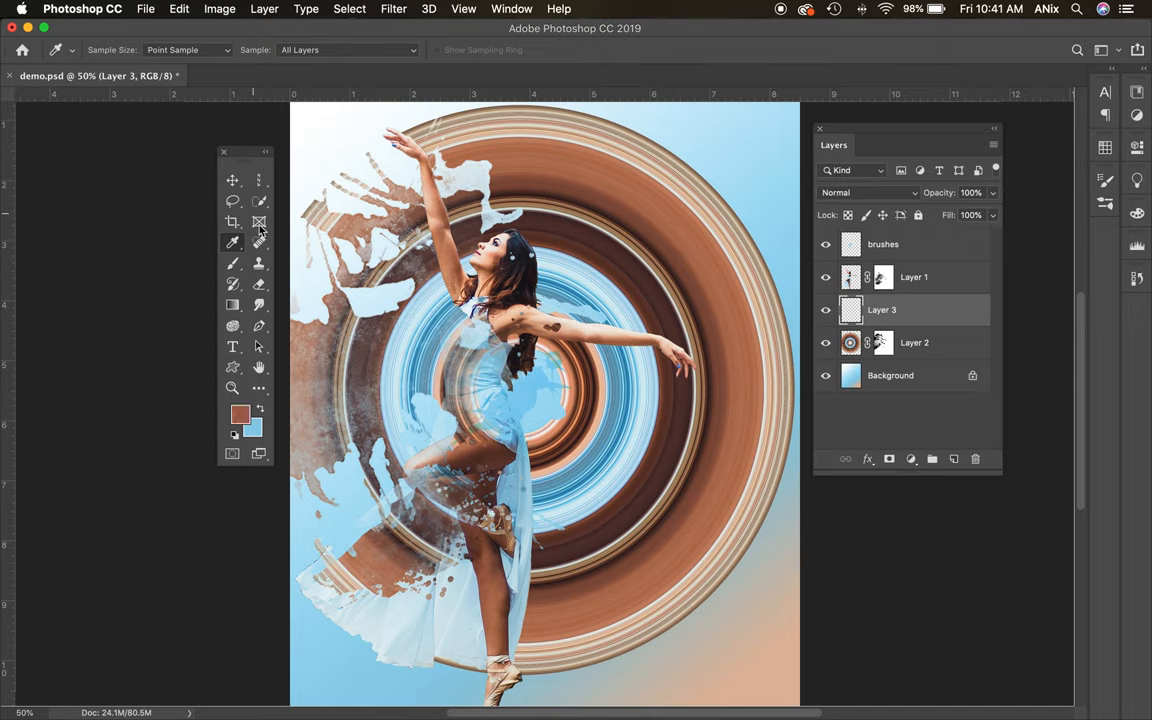
pyautogui.click(232, 264)
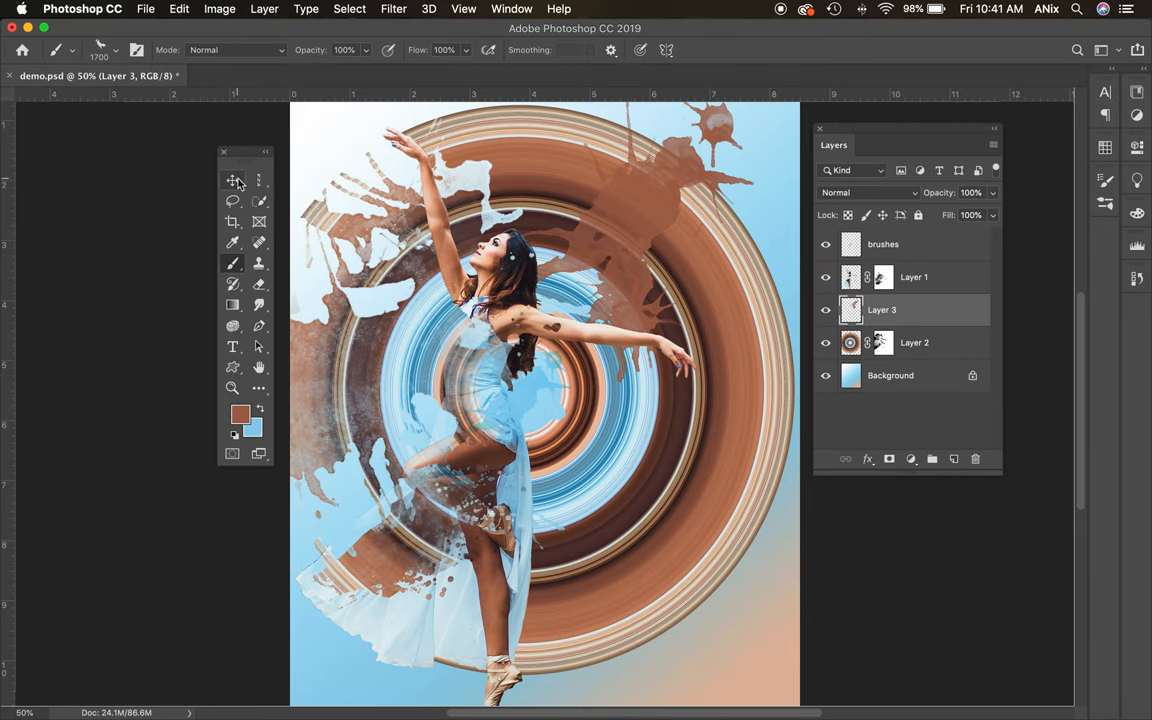
# - Blend Layer 3's brown strokes using the Darker Color mode
pyautogui.click(868, 192)
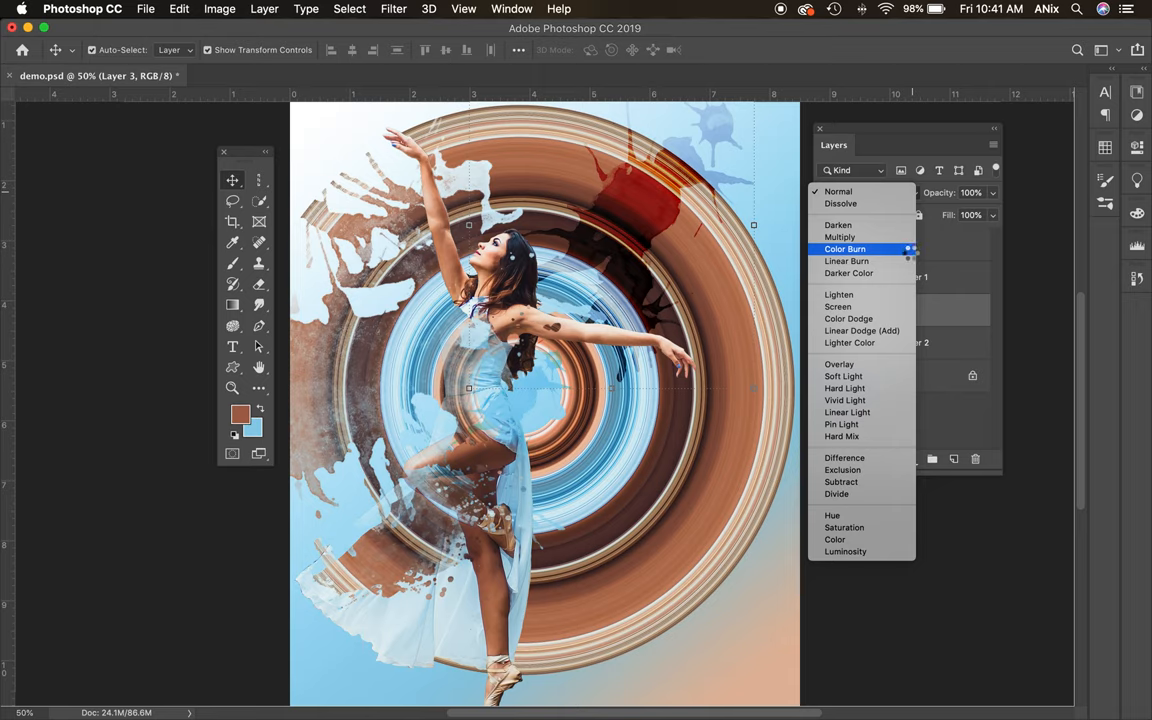
pyautogui.click(848, 272)
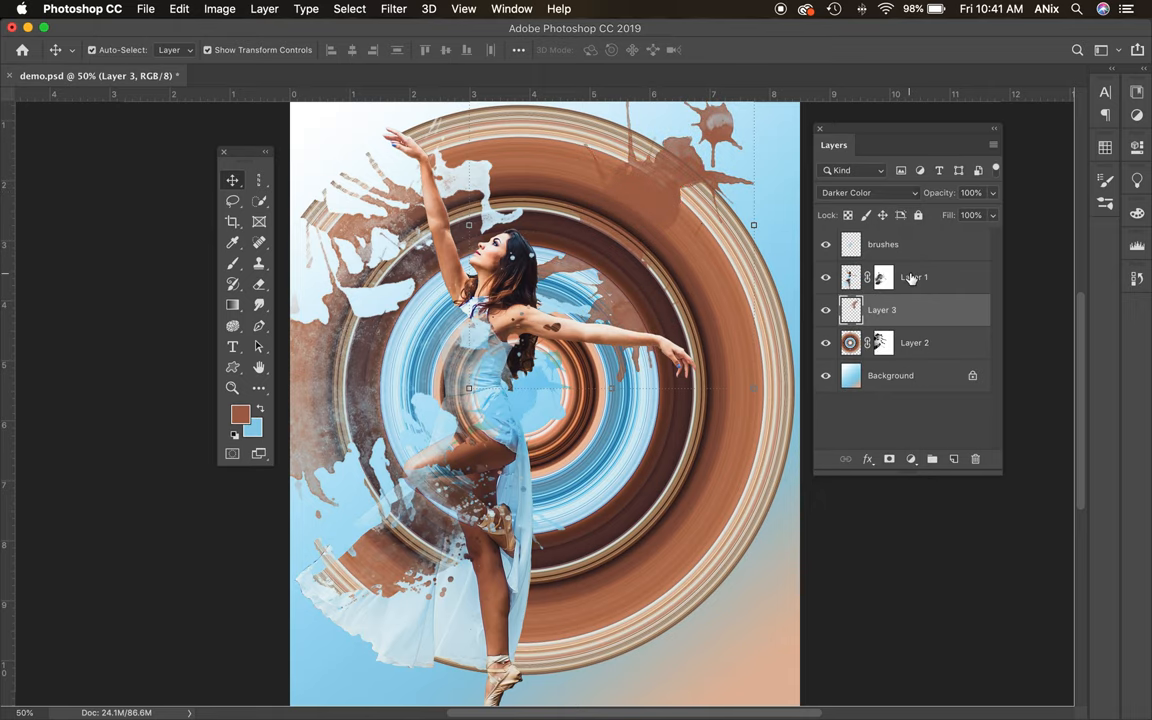
pyautogui.moveTo(914, 276)
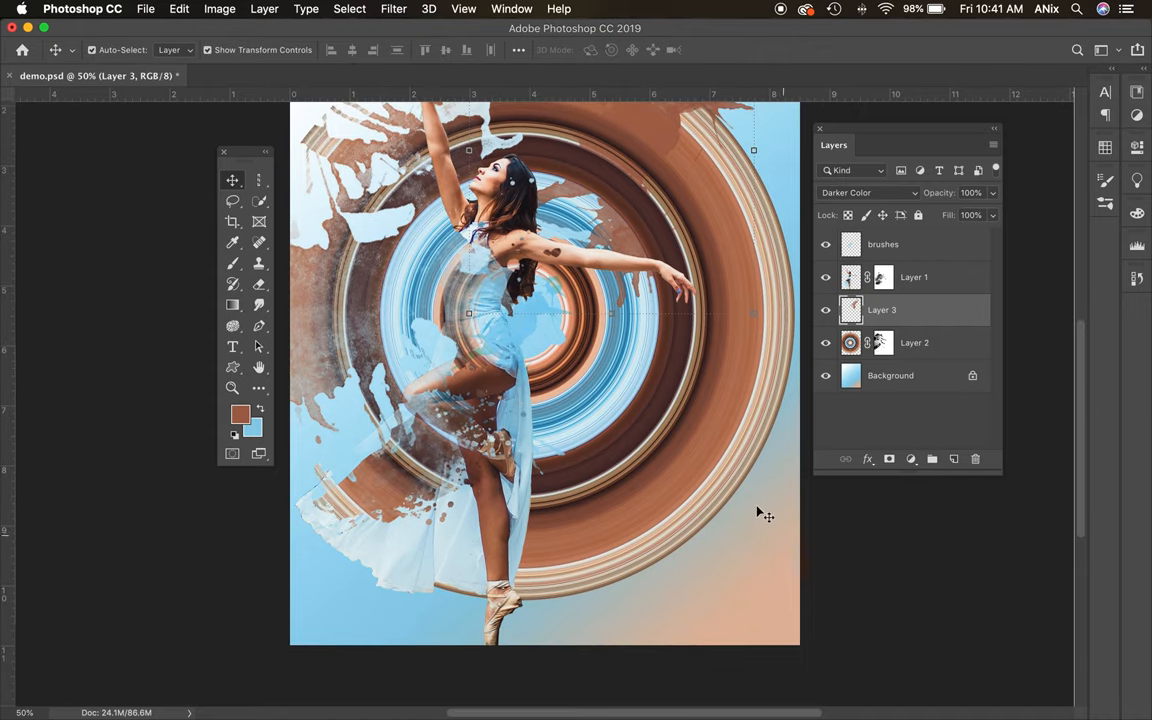
pyautogui.moveTo(1082, 508)
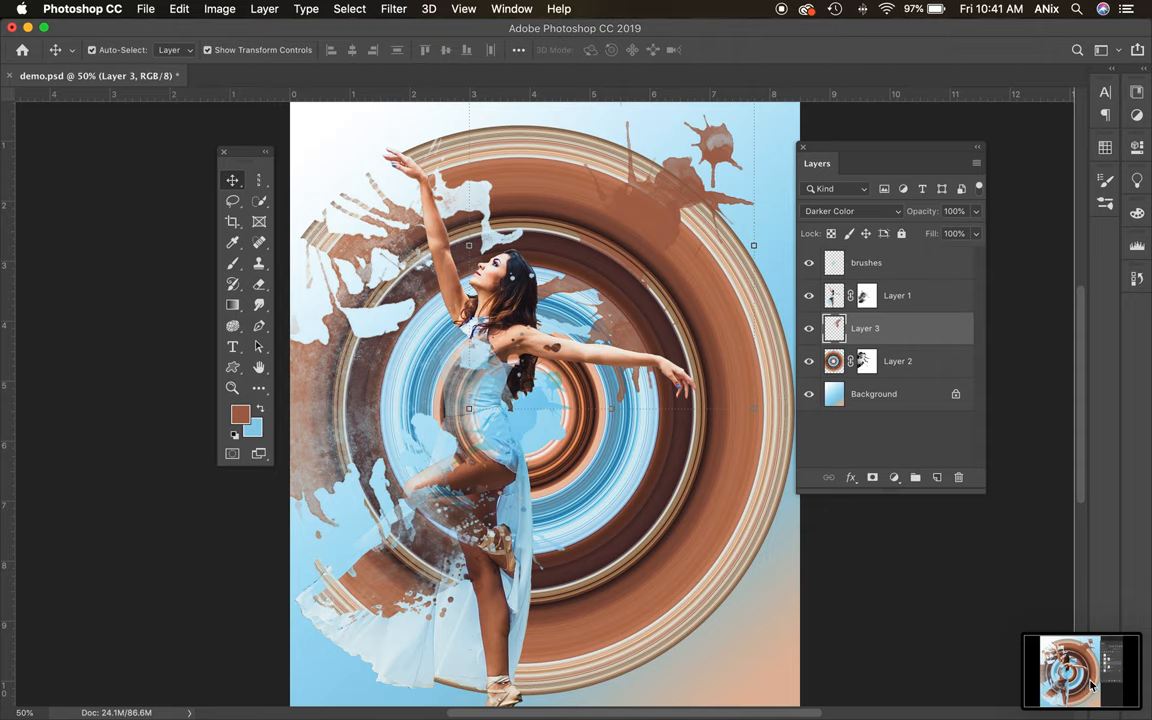
pyautogui.moveTo(928, 524)
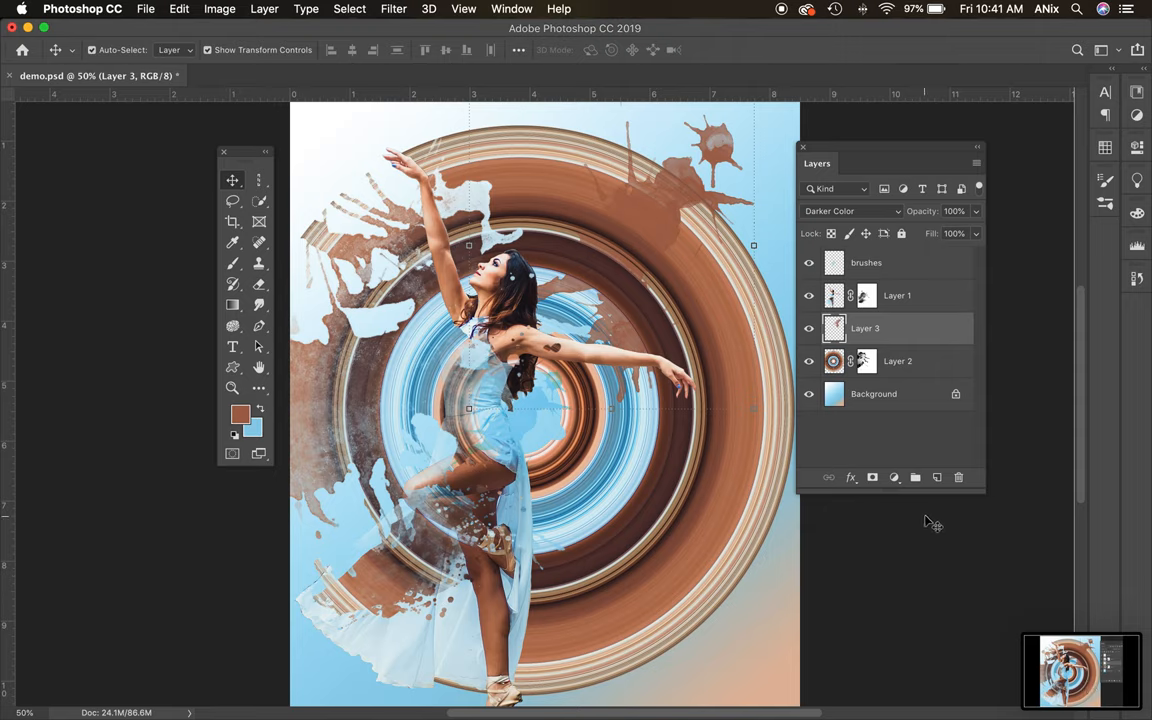